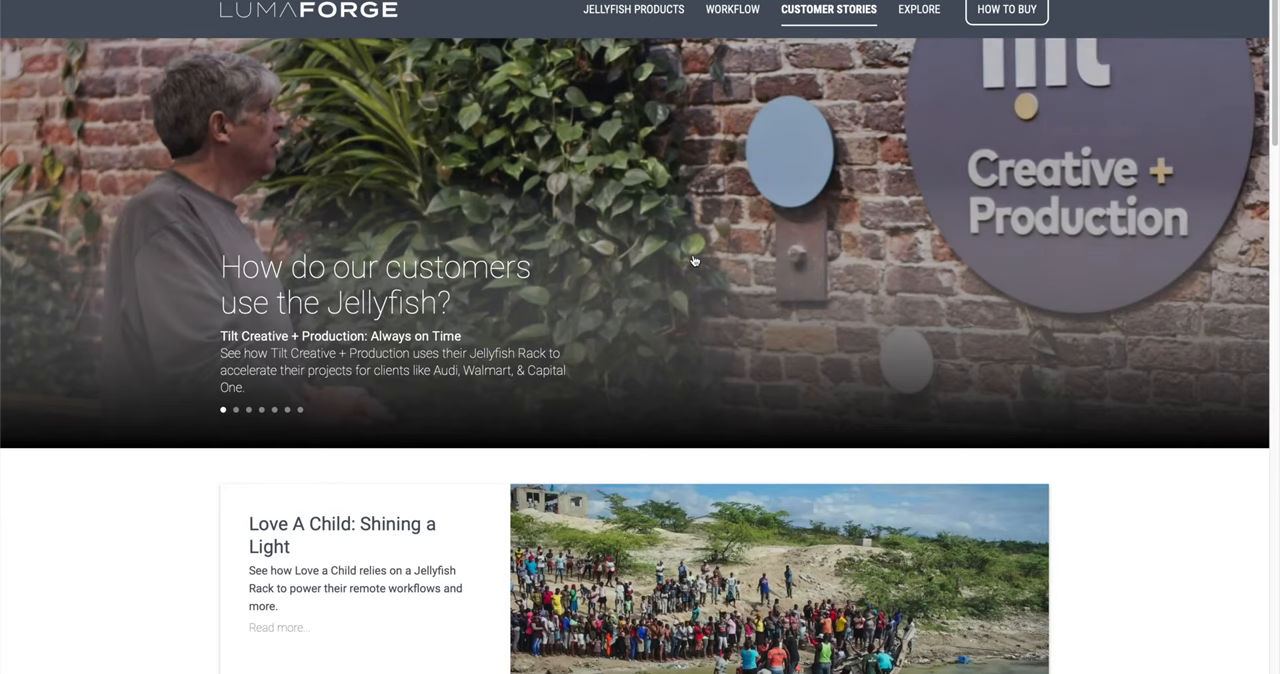
Scroll through the LumaForge site to the Love A Child customer story and read it.
scroll("down", 3)
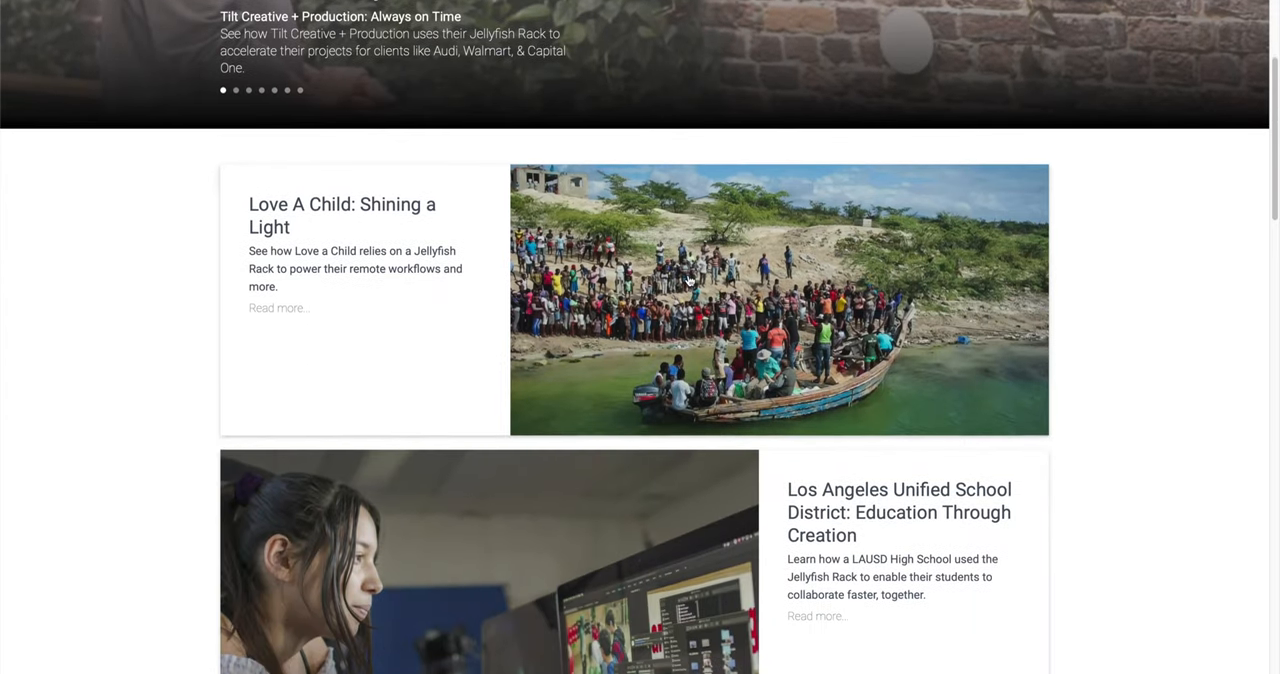
scroll("down", 3)
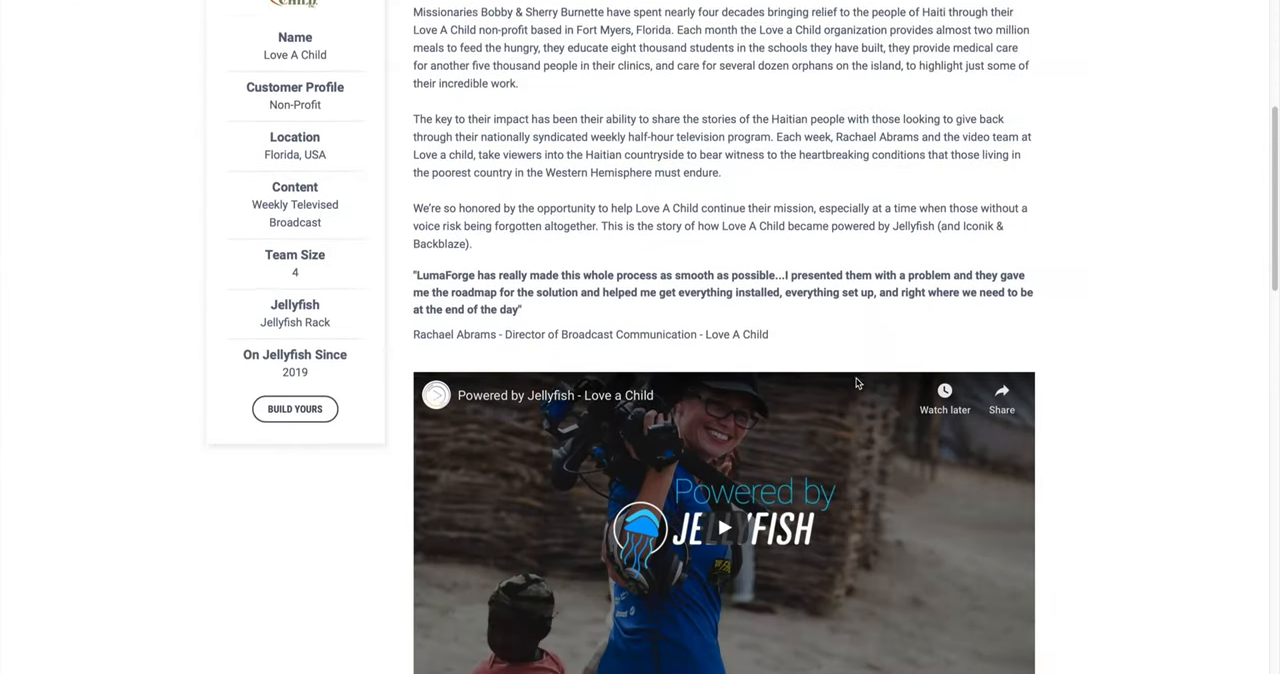
scroll("down", 3)
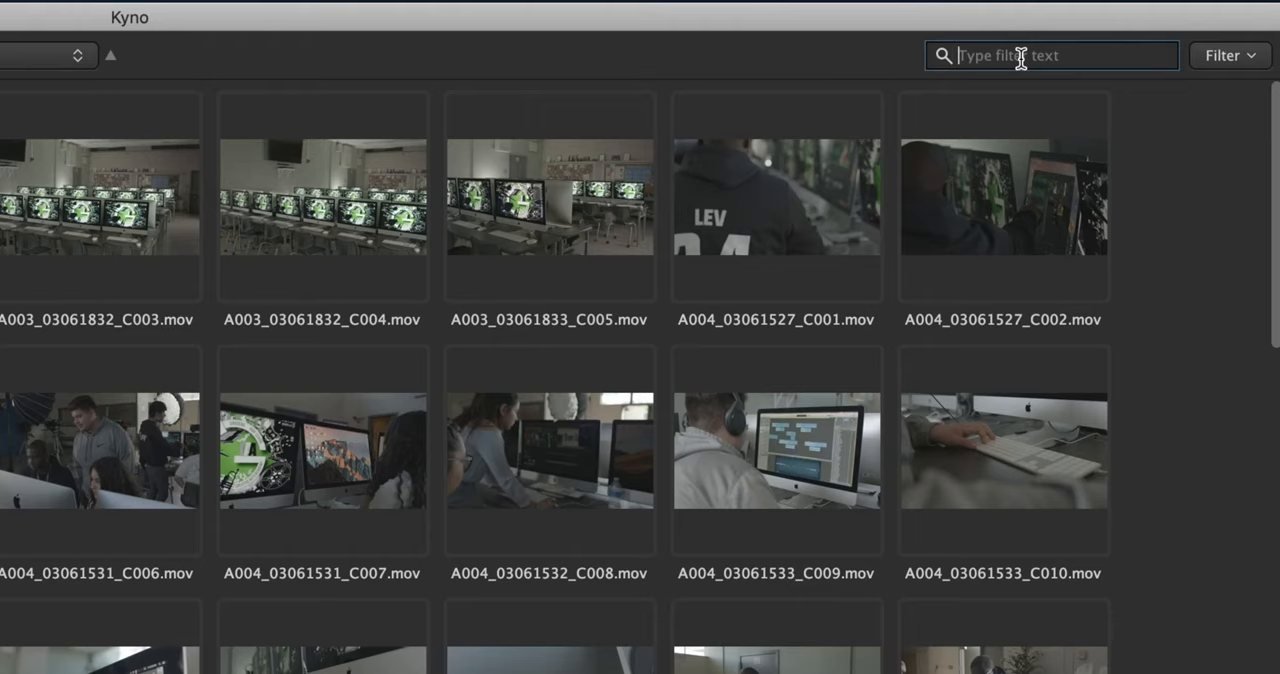
Filter the library by .braw and open A012_03061608_C033.braw in the viewer.
type(".braw")
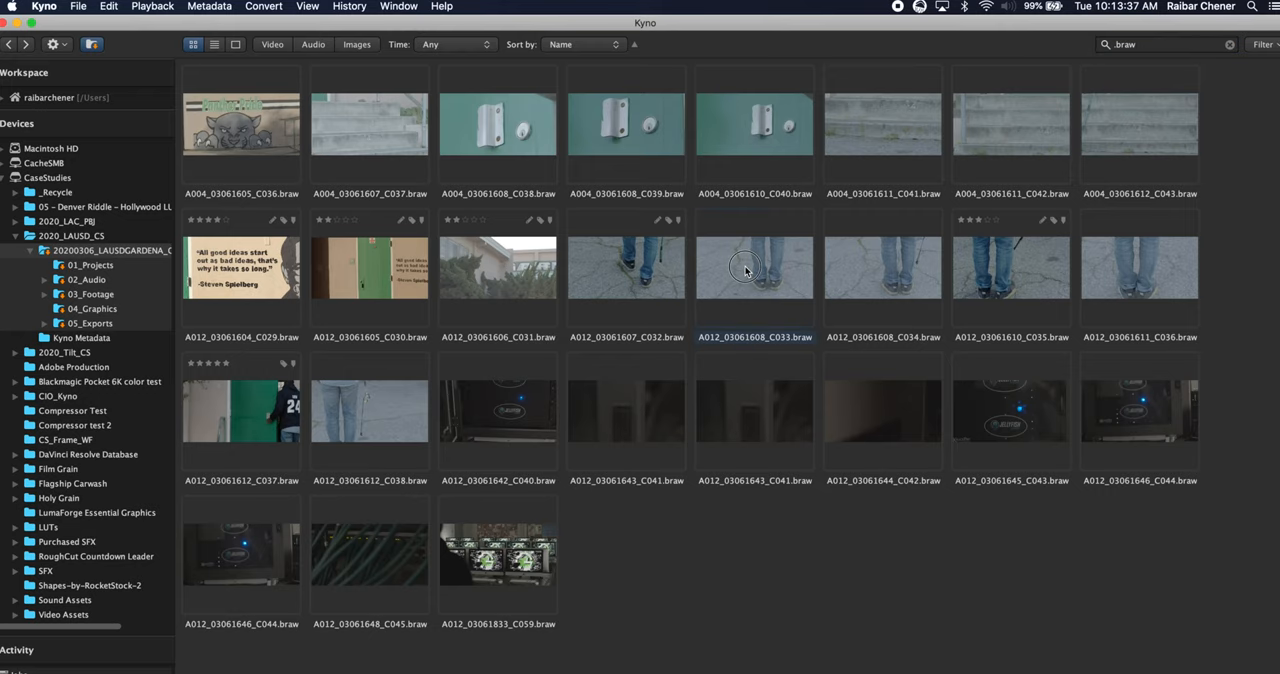
double_click(745, 270)
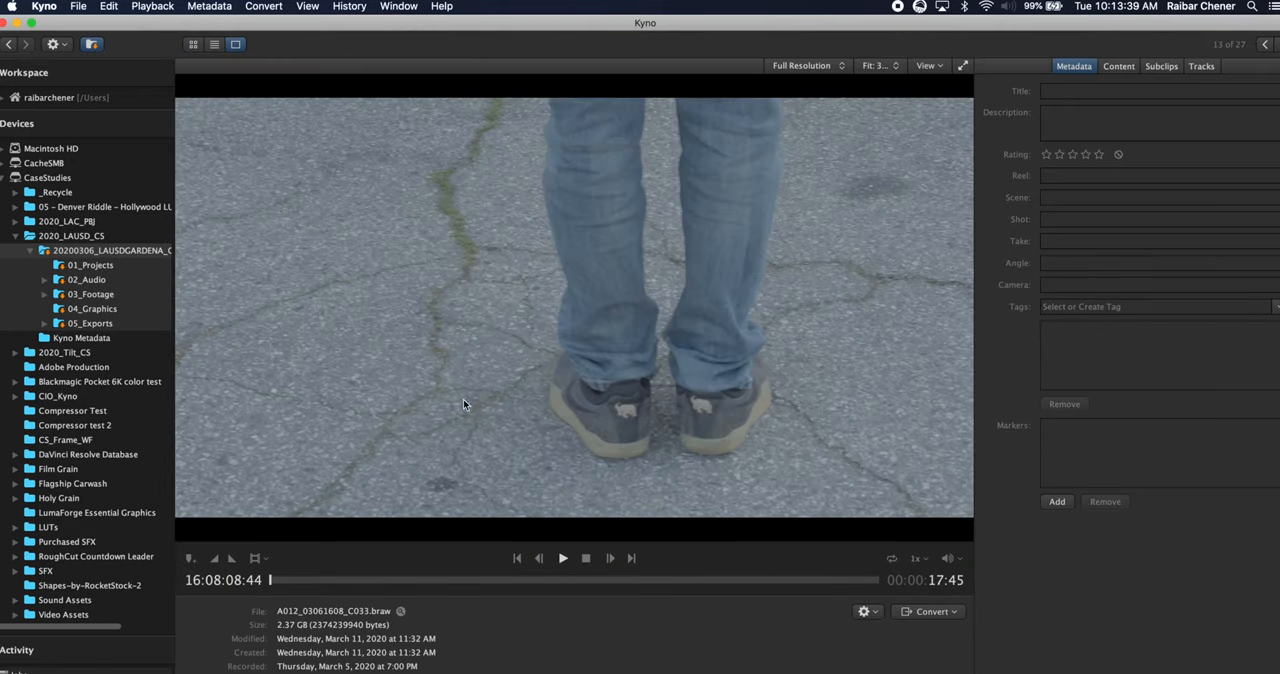
mouse_move(612, 378)
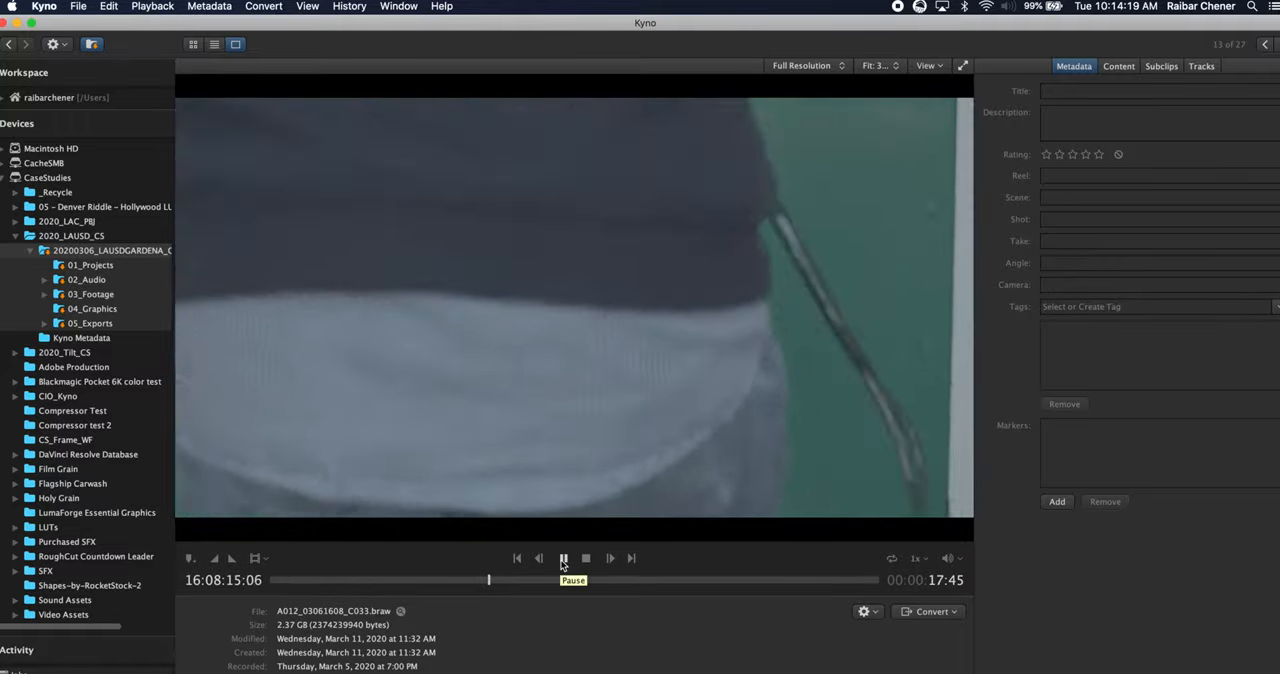
Change the clip's playback rate to 23.98 FPS and resume playing.
left_click(563, 559)
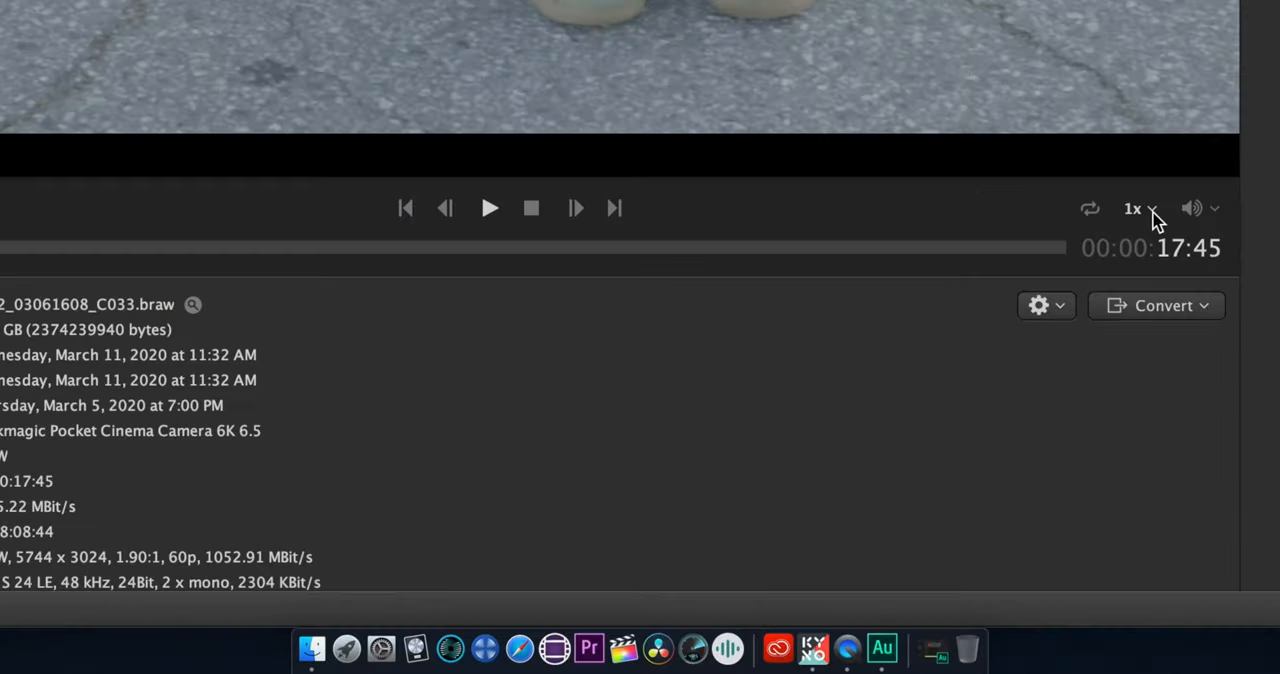
left_click(1135, 208)
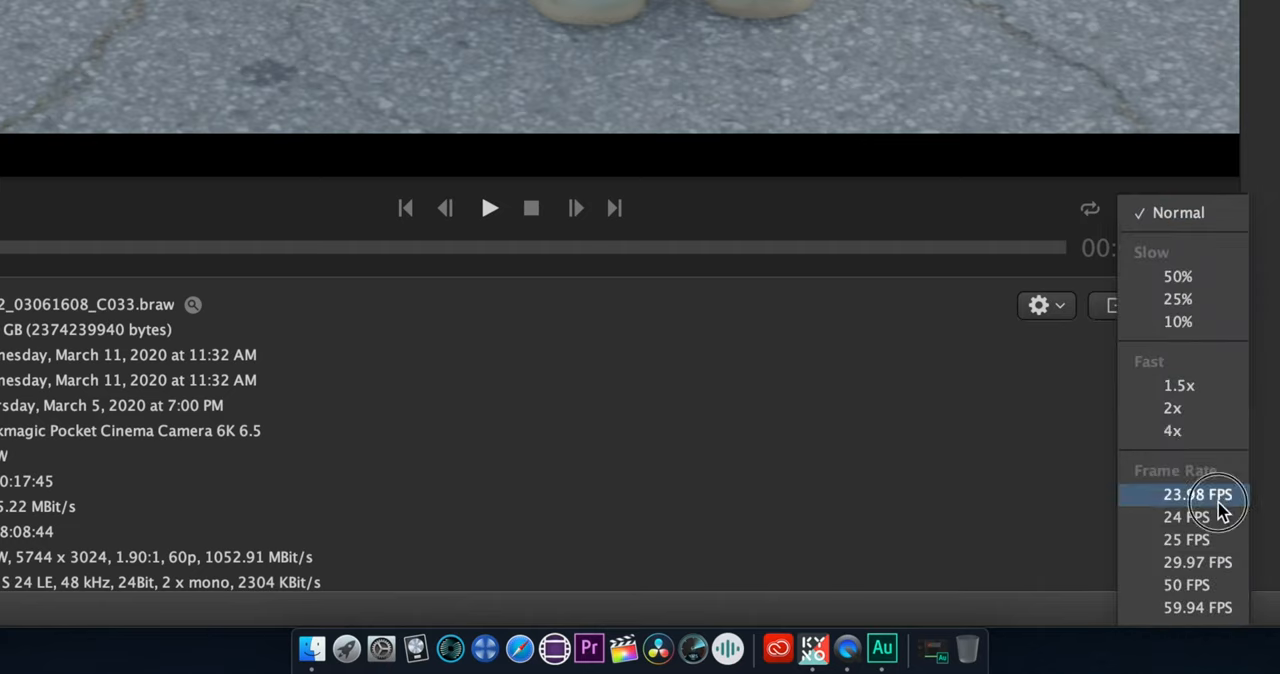
left_click(1190, 494)
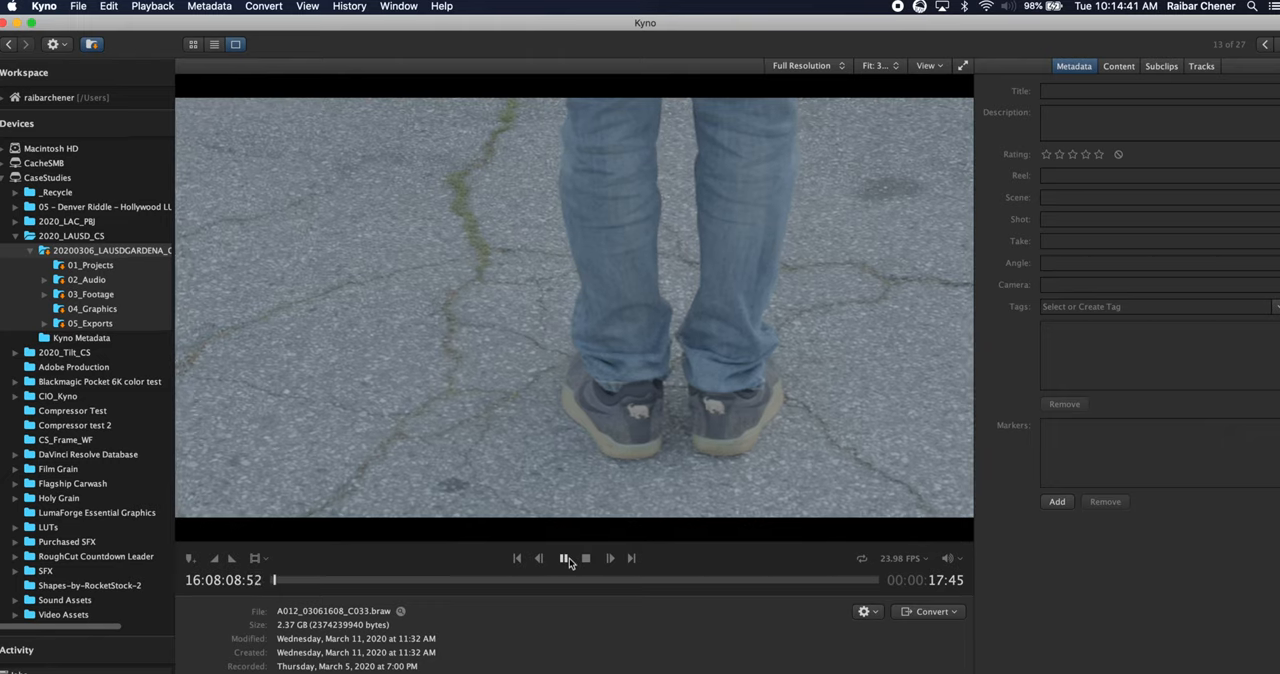
left_click(564, 558)
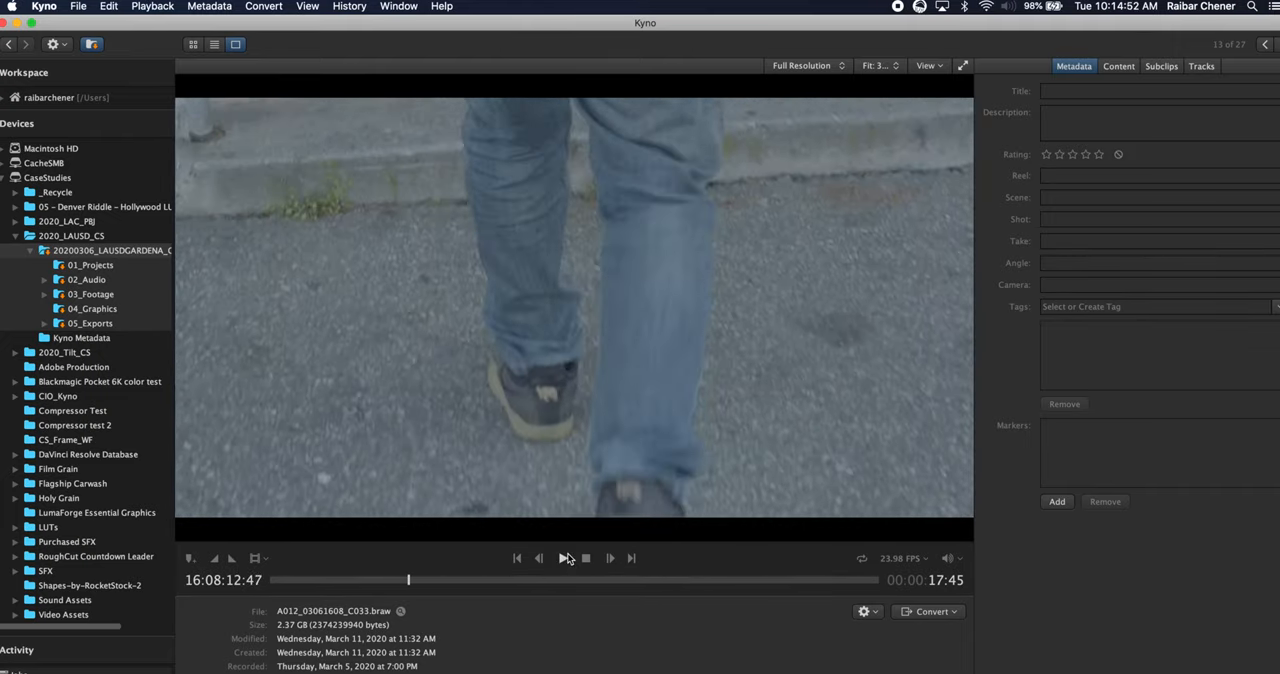
Apply the BMPCC4K 6K Natural Rec709 V3 creative LUT and preview the clip.
left_click(925, 65)
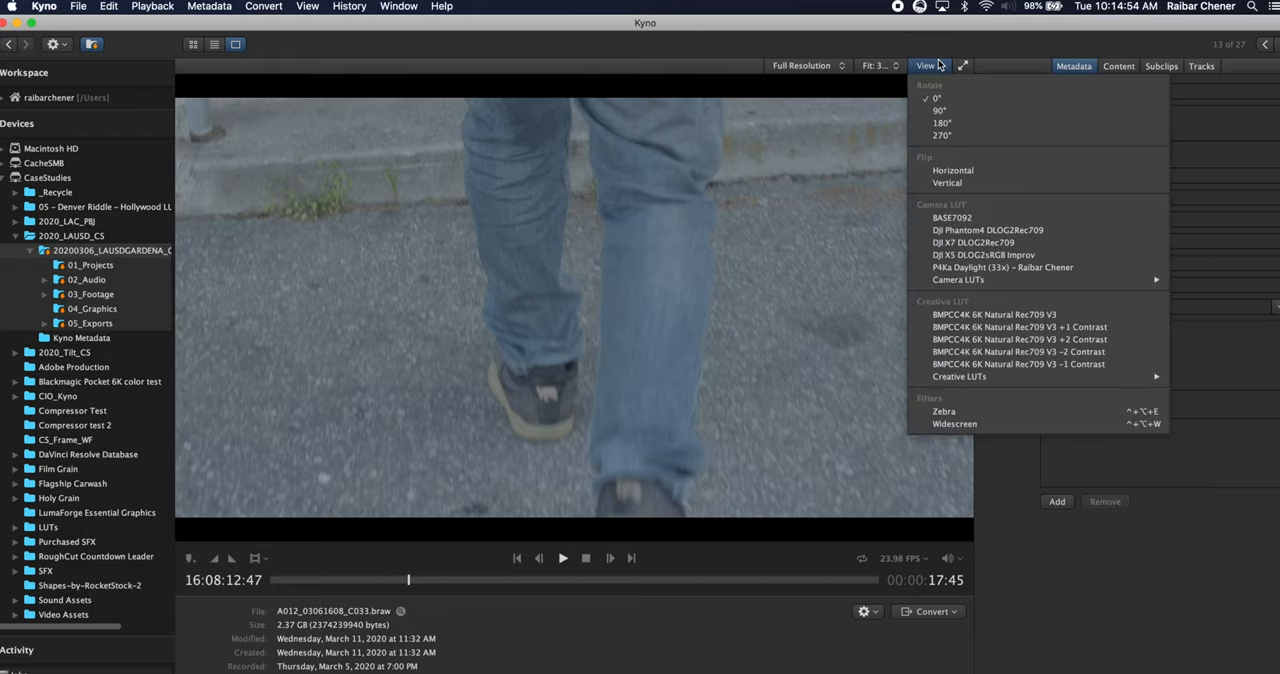
mouse_move(1002, 287)
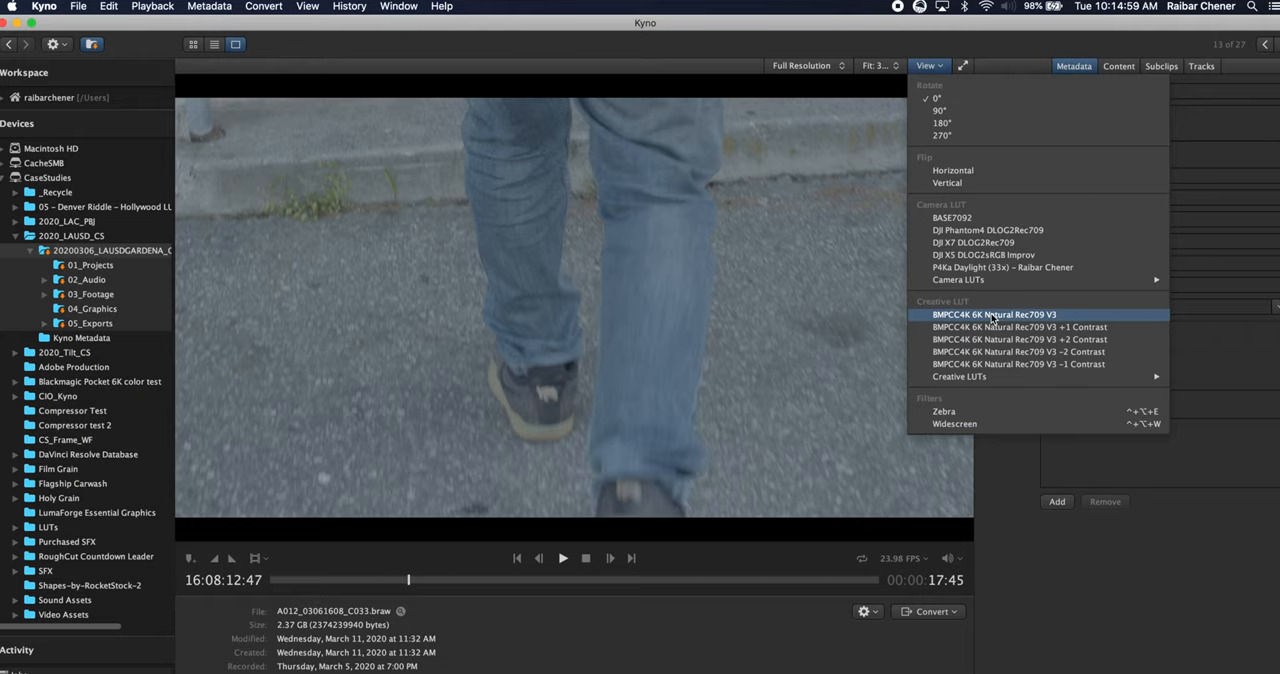
left_click(994, 314)
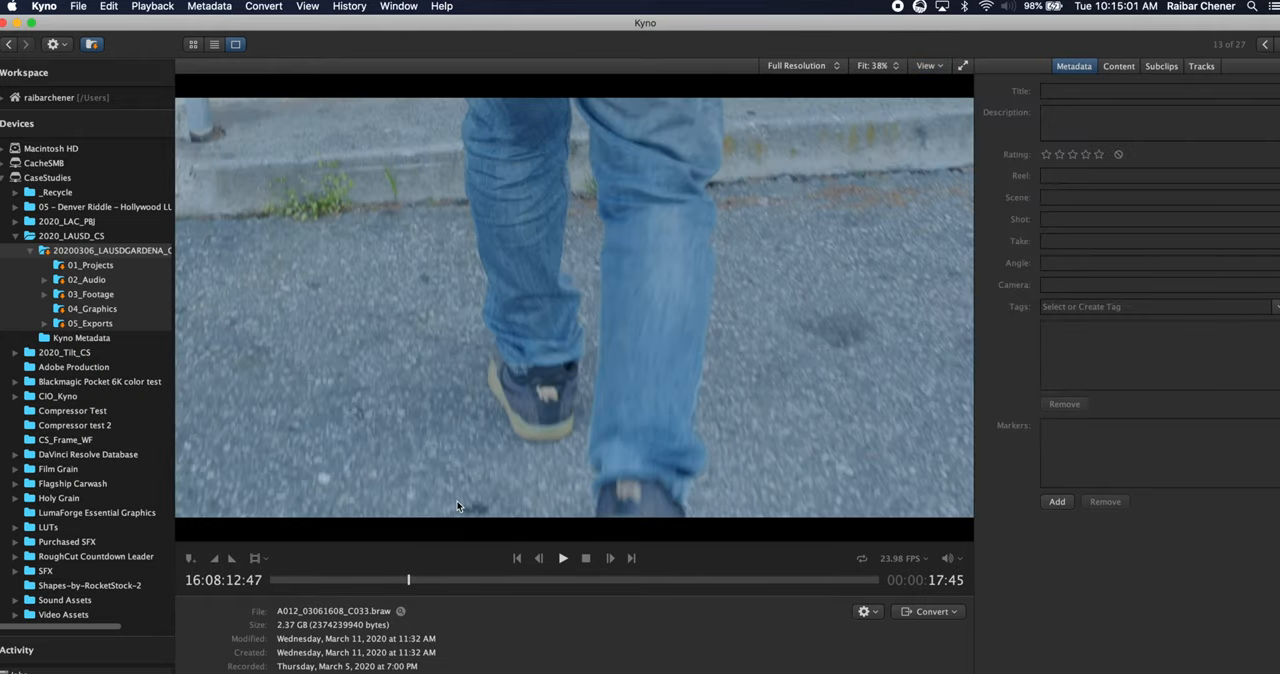
mouse_move(557, 564)
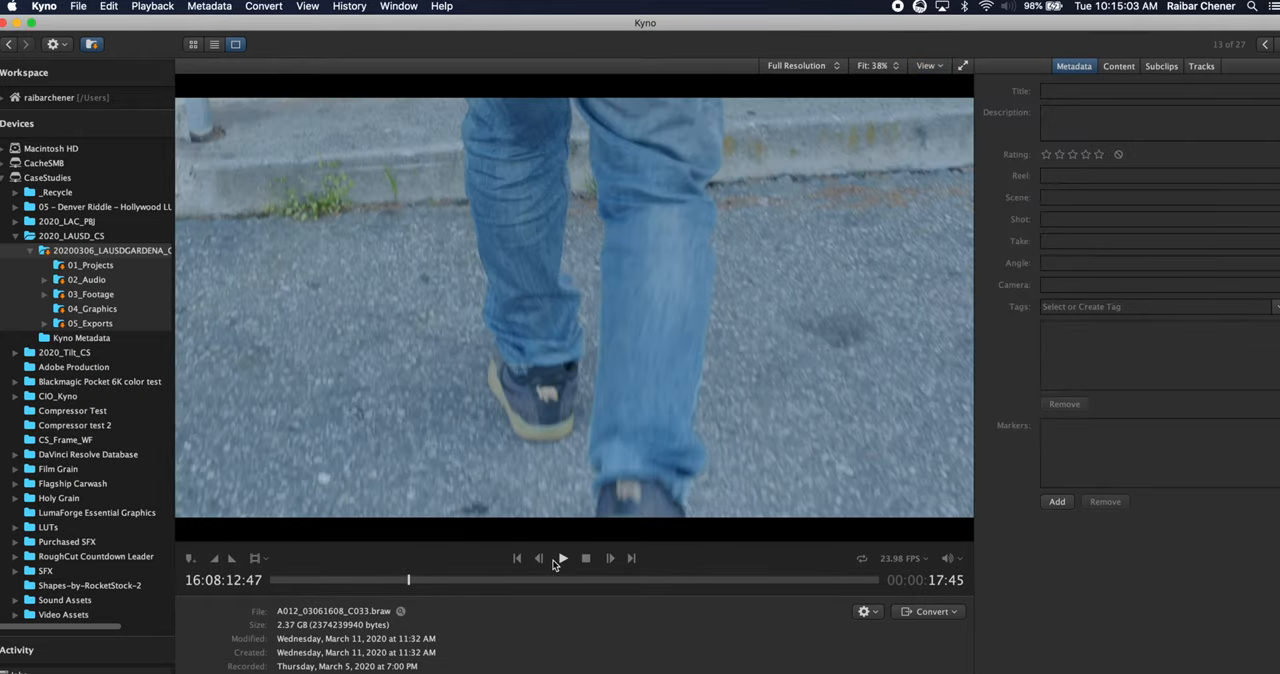
left_click(566, 558)
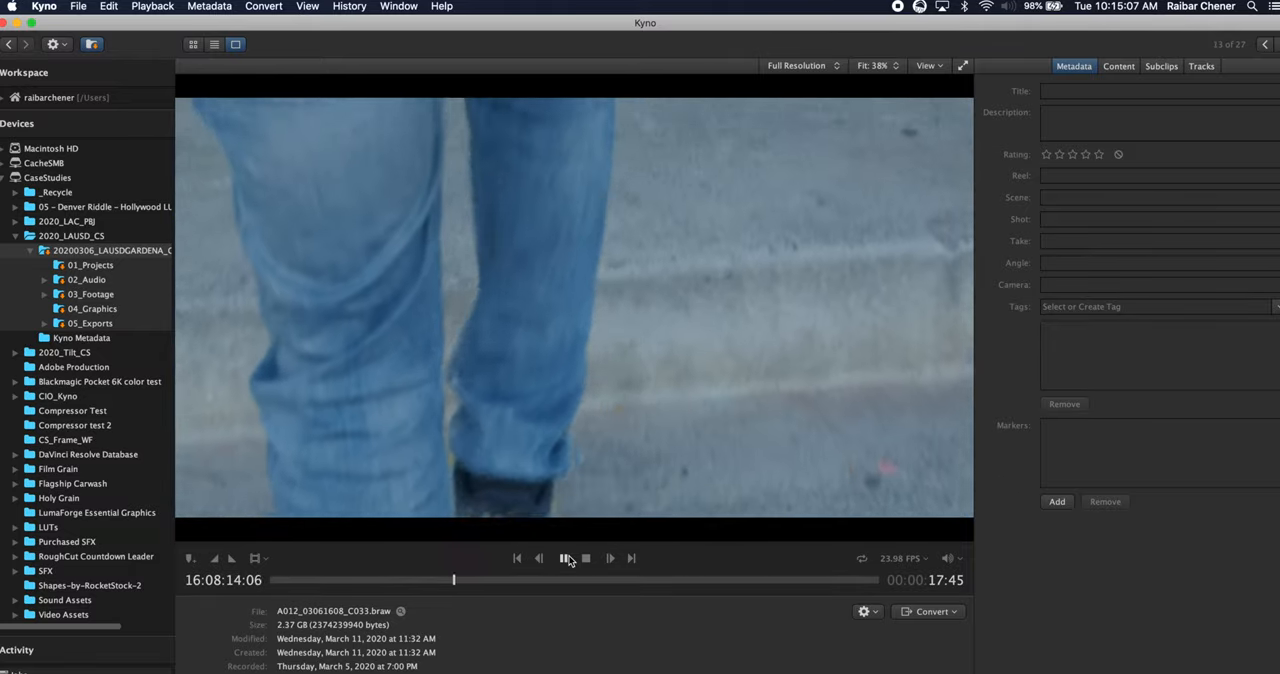
left_click(564, 559)
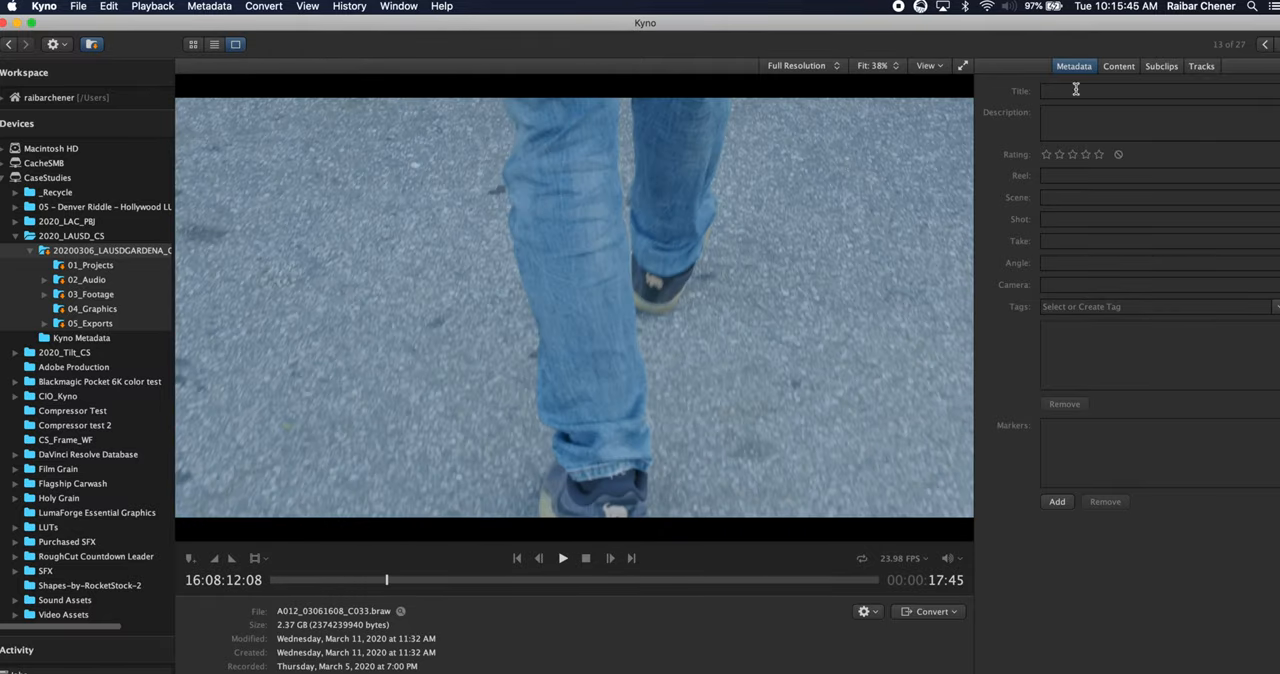
left_click(1090, 113)
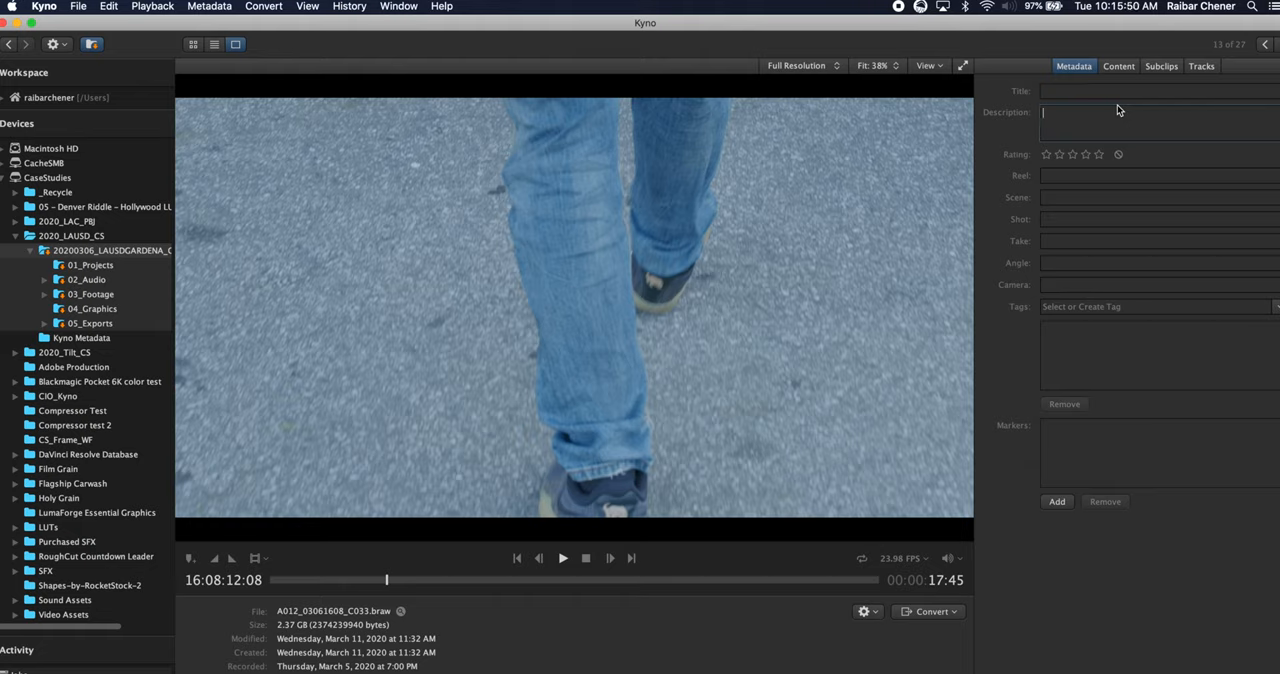
type("Lev Walking")
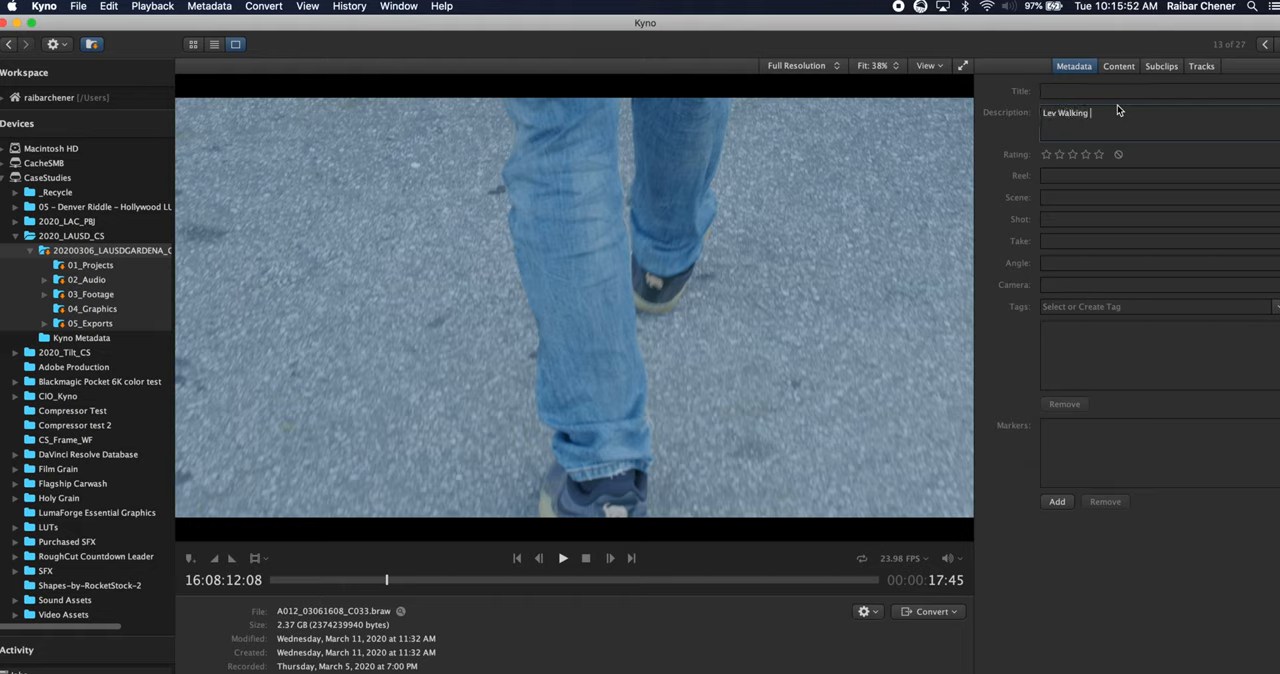
left_click(1071, 154)
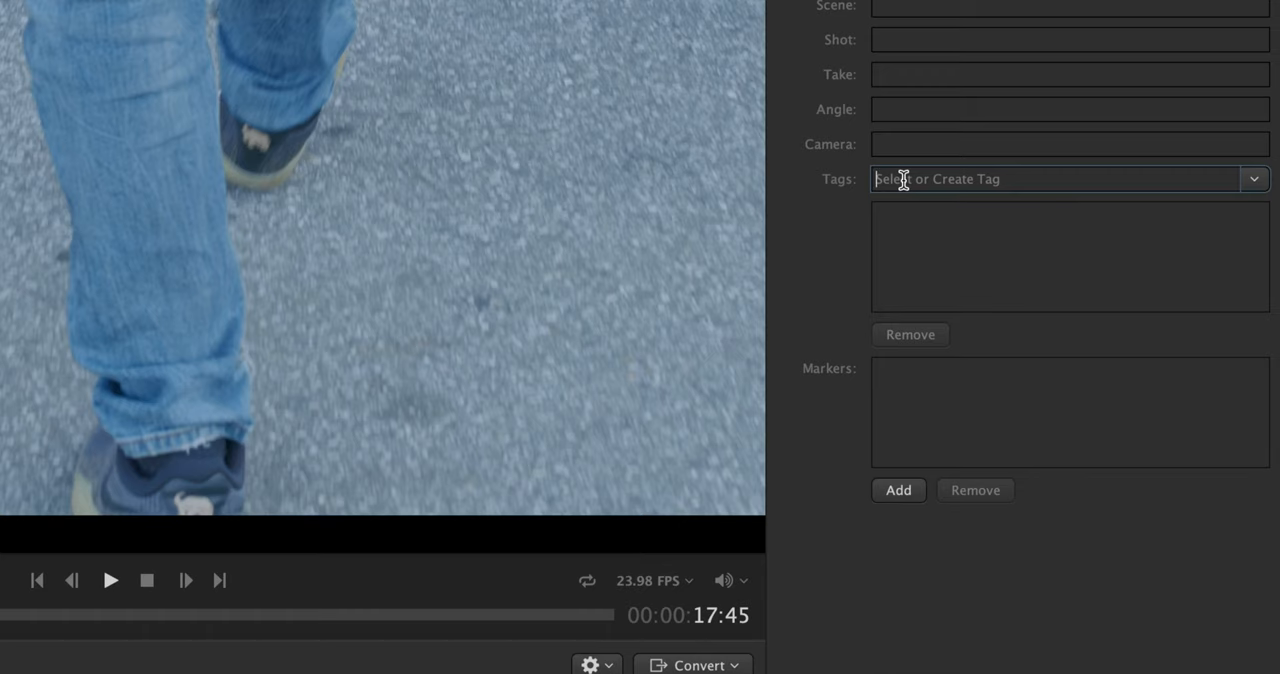
type("60P")
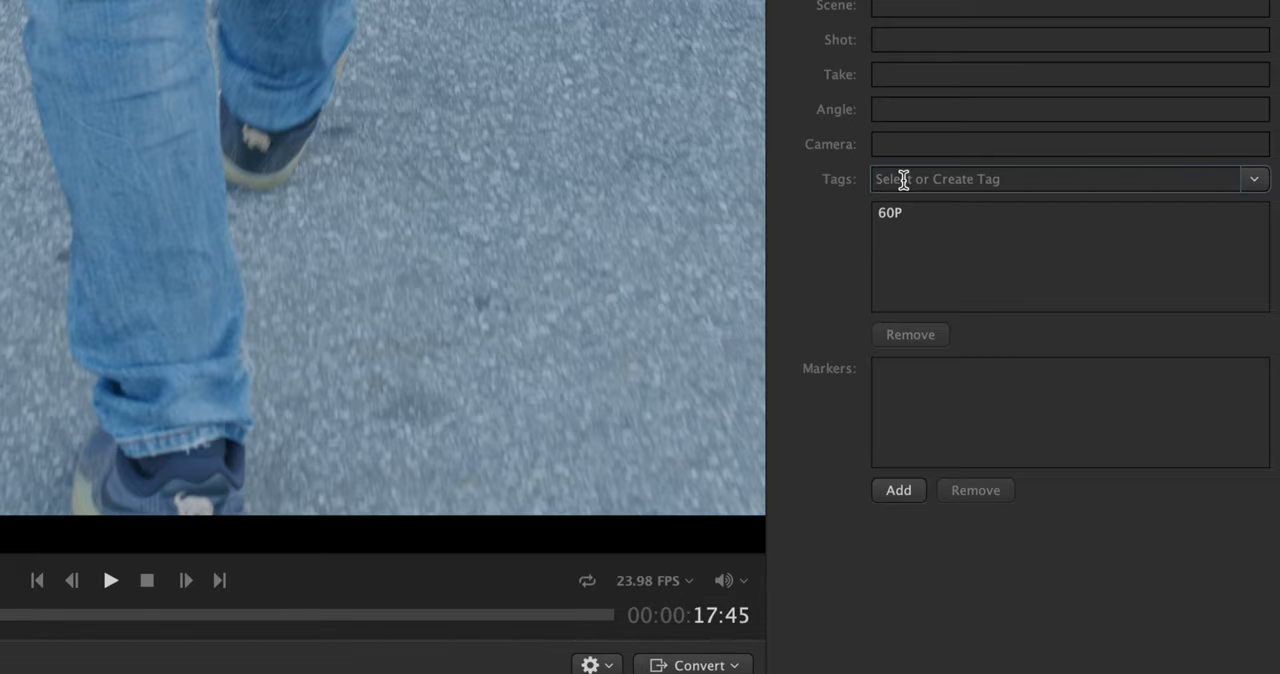
type("lausd")
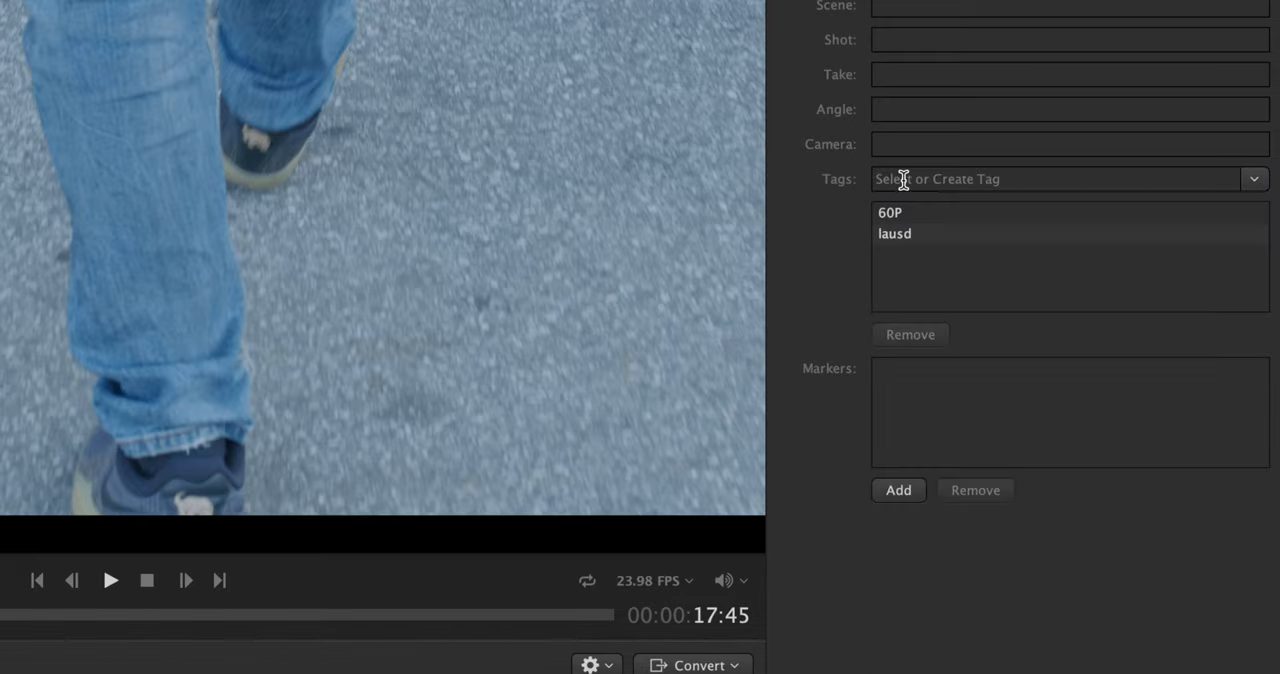
type("shoes")
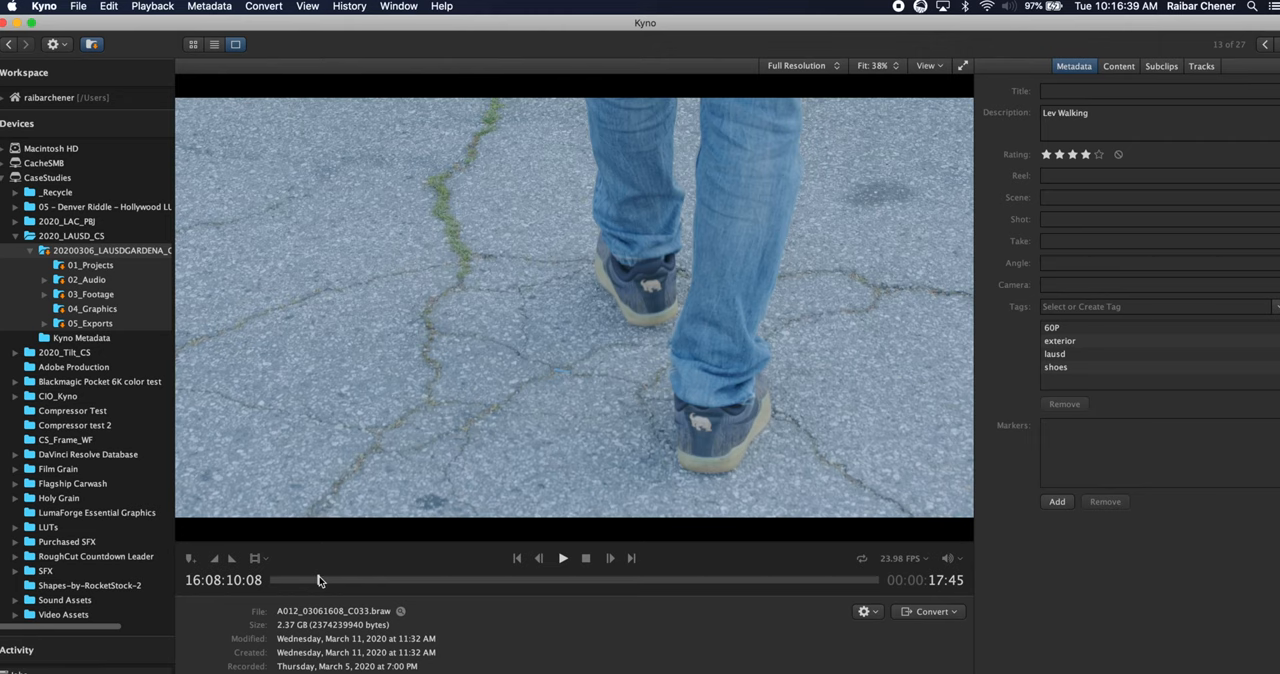
mouse_move(364, 574)
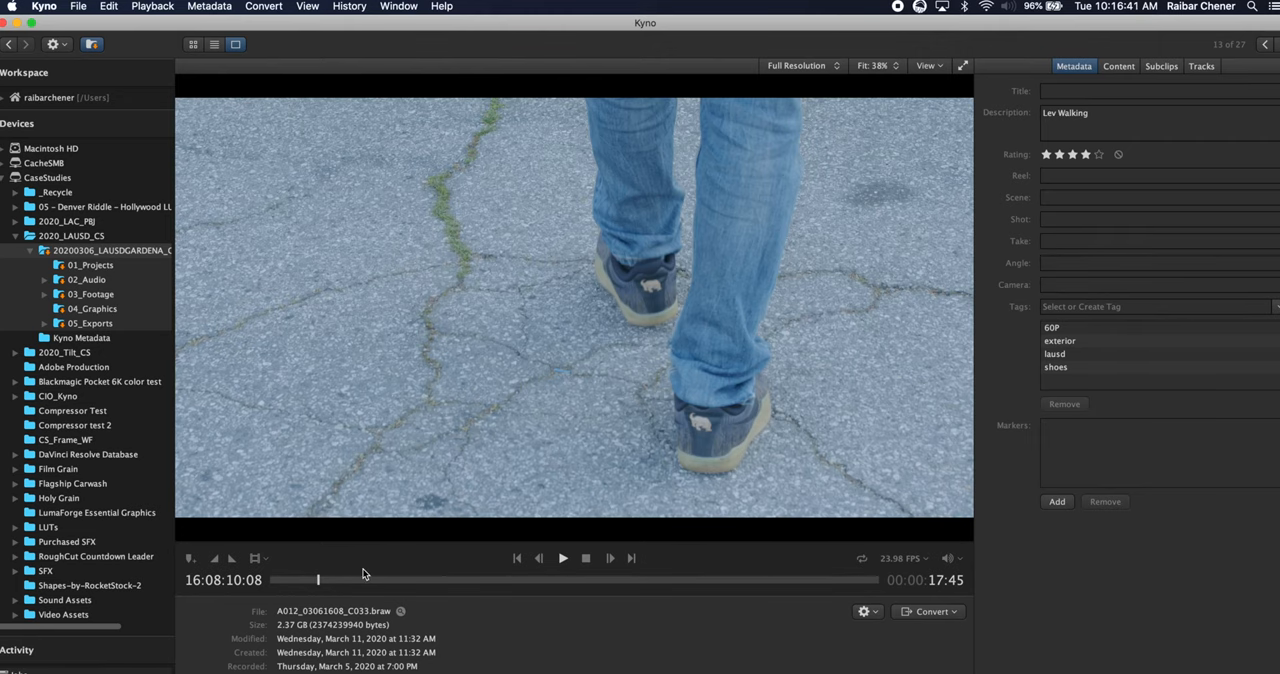
Mark In and Out points ending where he reaches the stairs.
left_click_drag(318, 580, 310, 580)
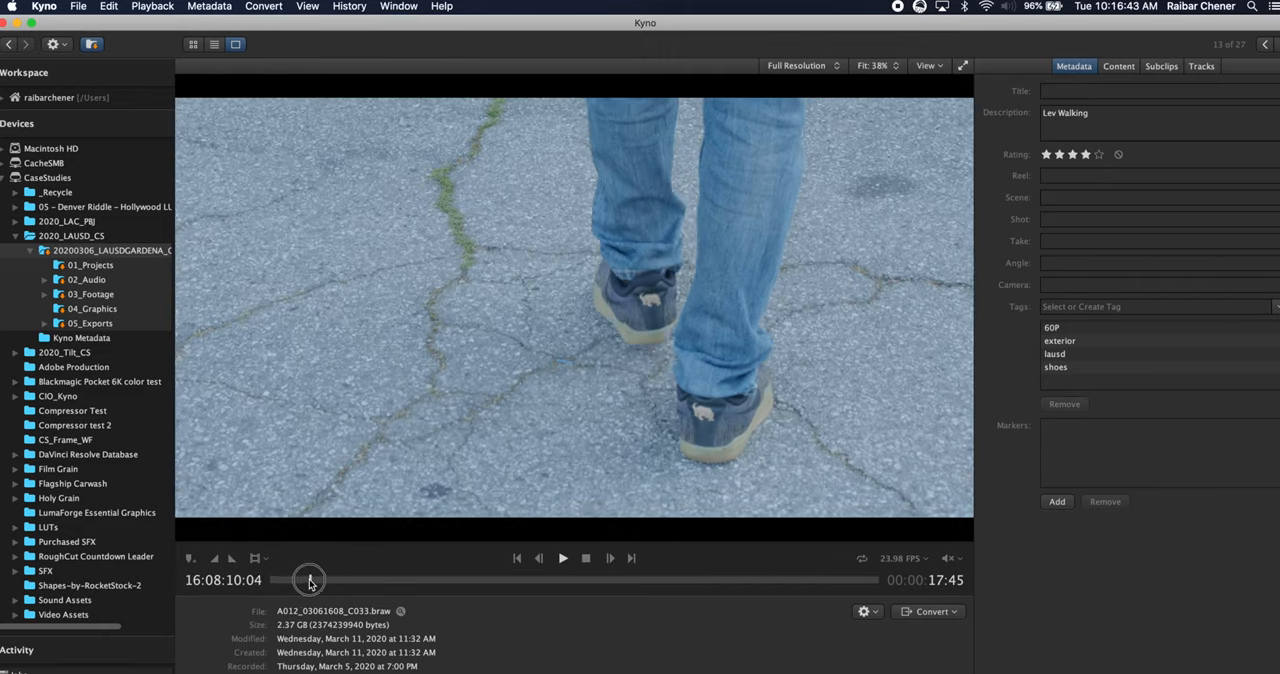
left_click_drag(310, 580, 337, 580)
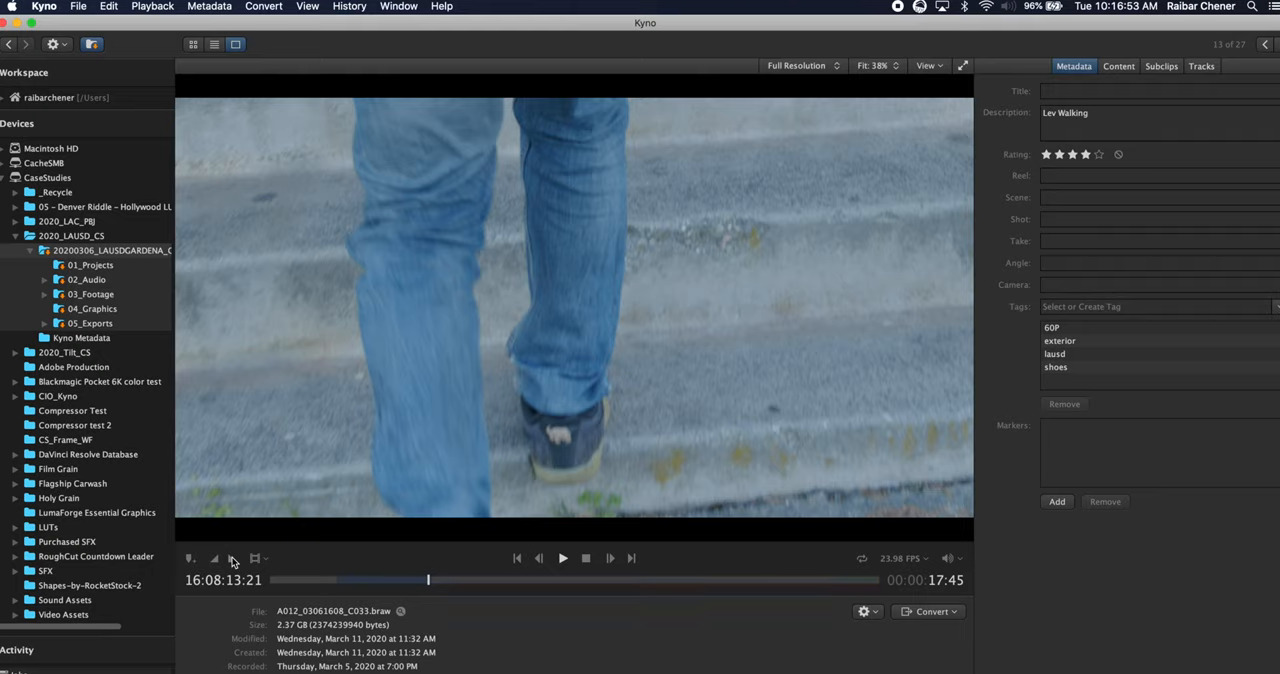
left_click(258, 557)
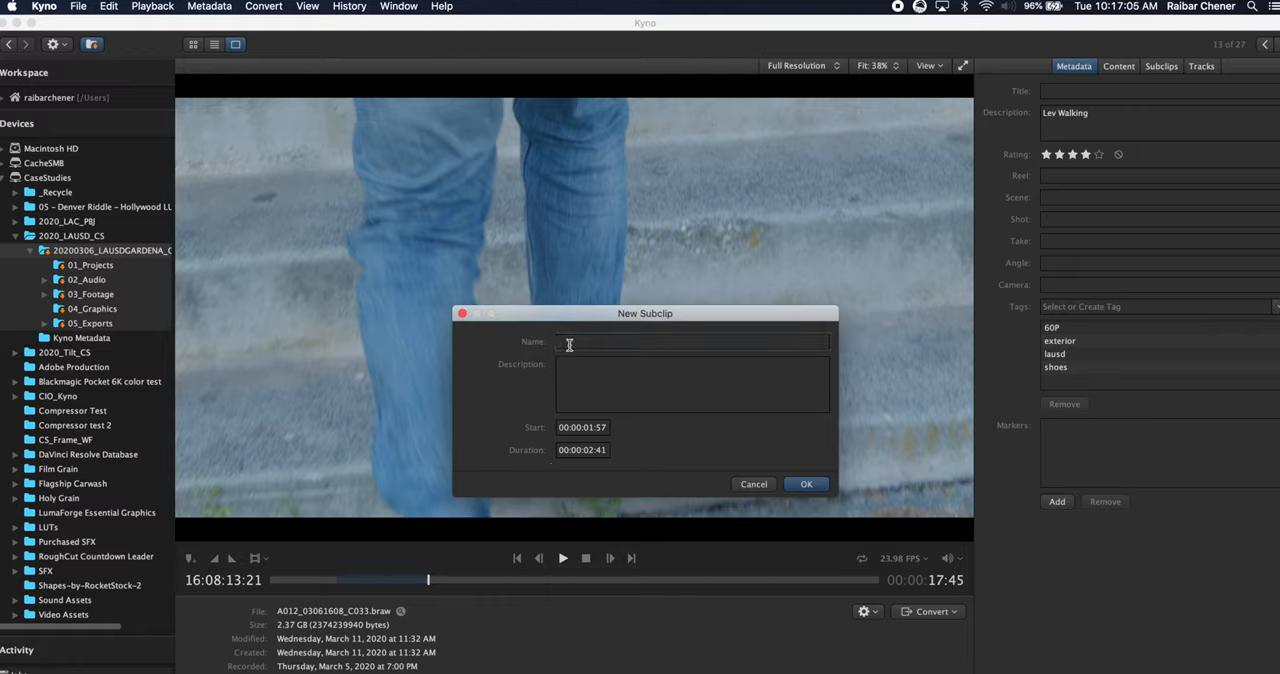
Create subclip 'Intro Lev Walking' with description 'lev walking into class'.
type("Intro Lev Walking")
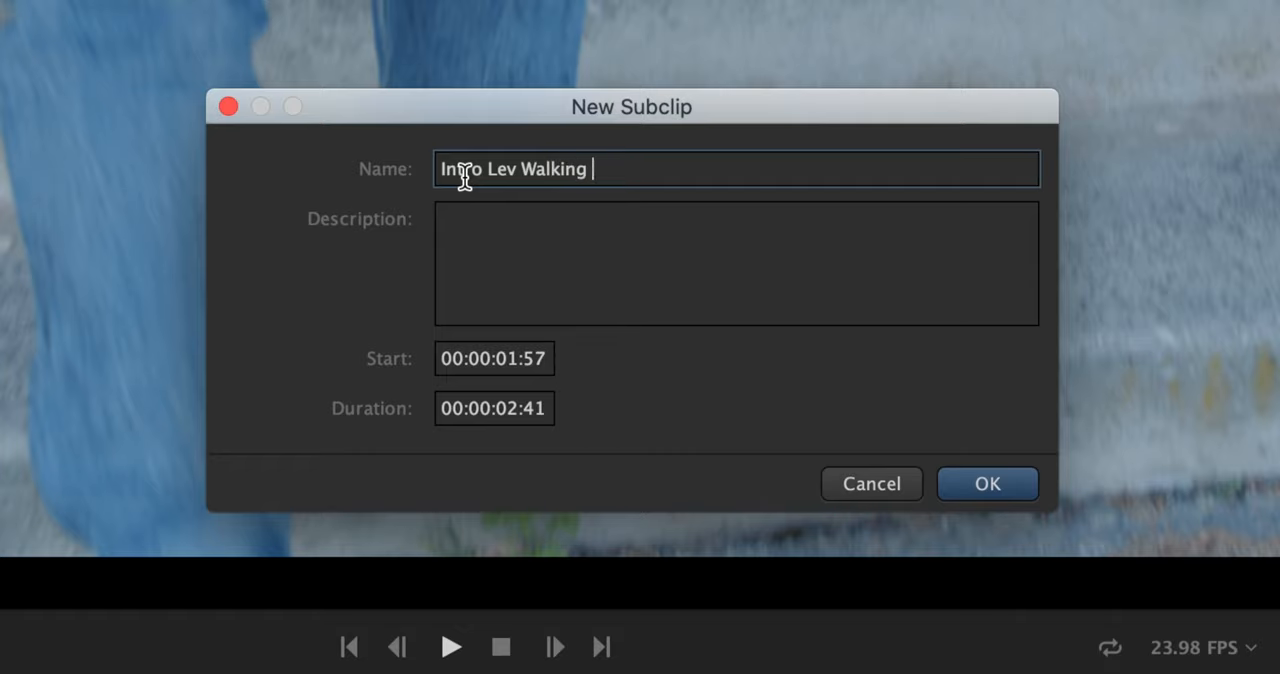
left_click(737, 263)
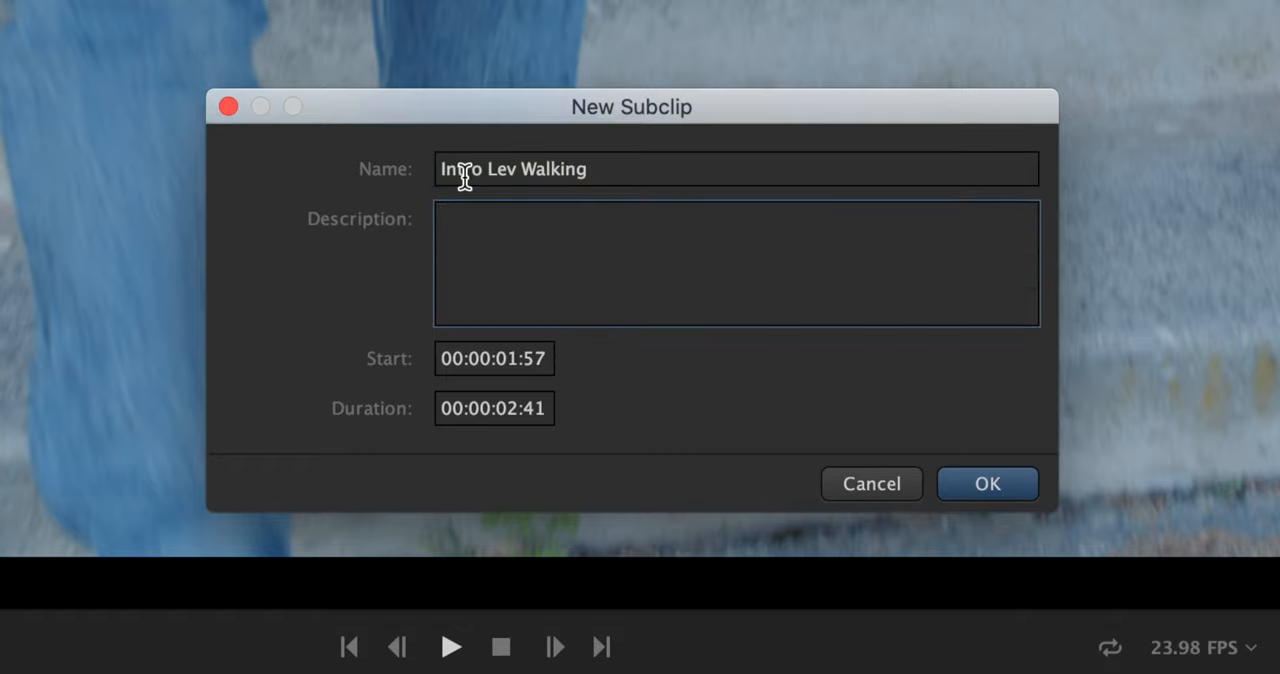
type("lev")
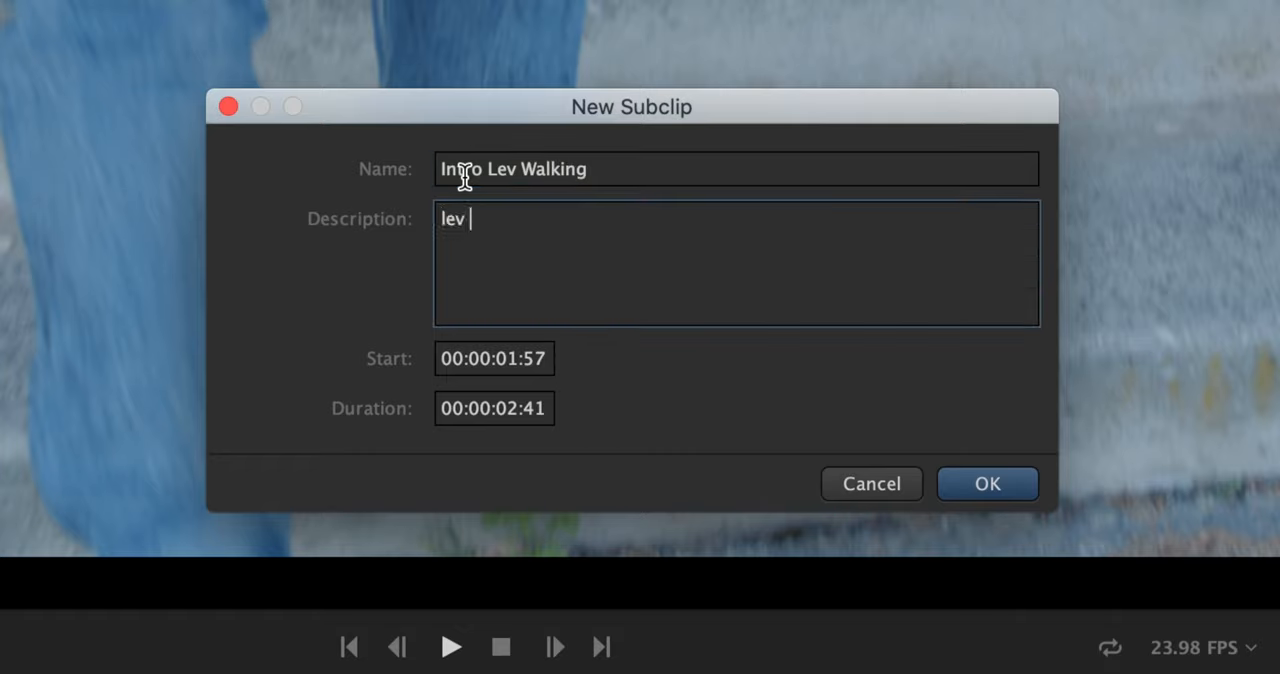
type("walking into class")
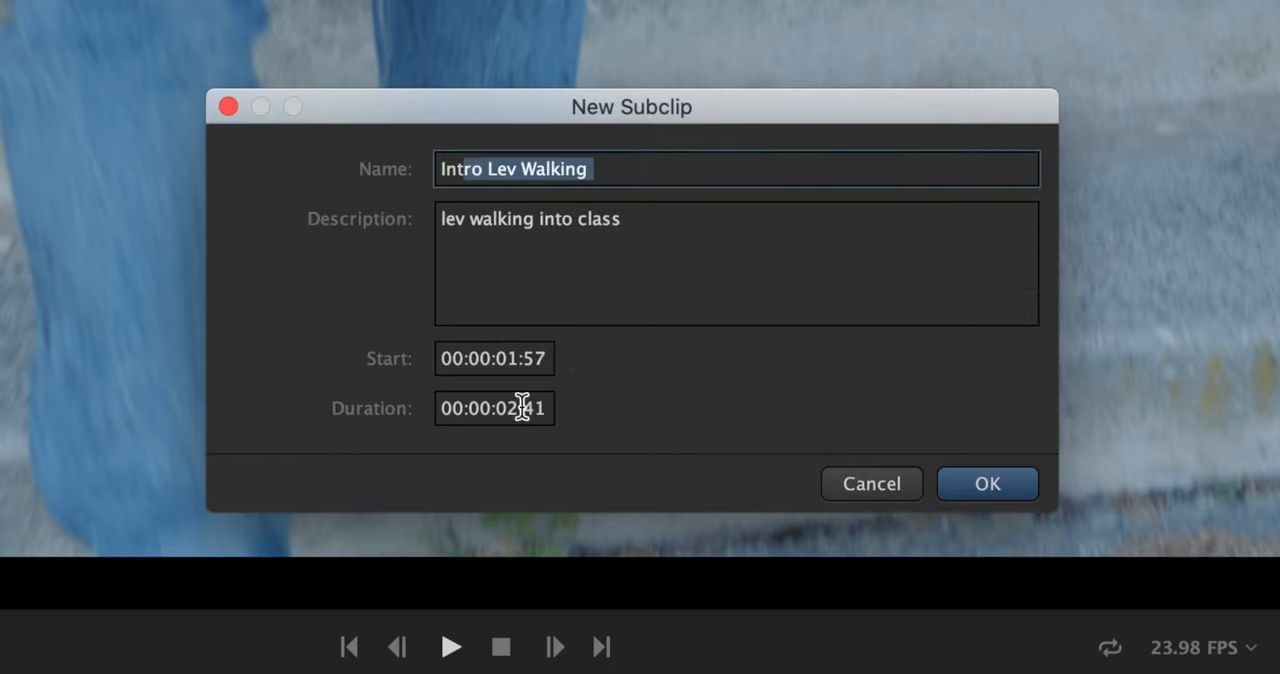
mouse_move(482, 431)
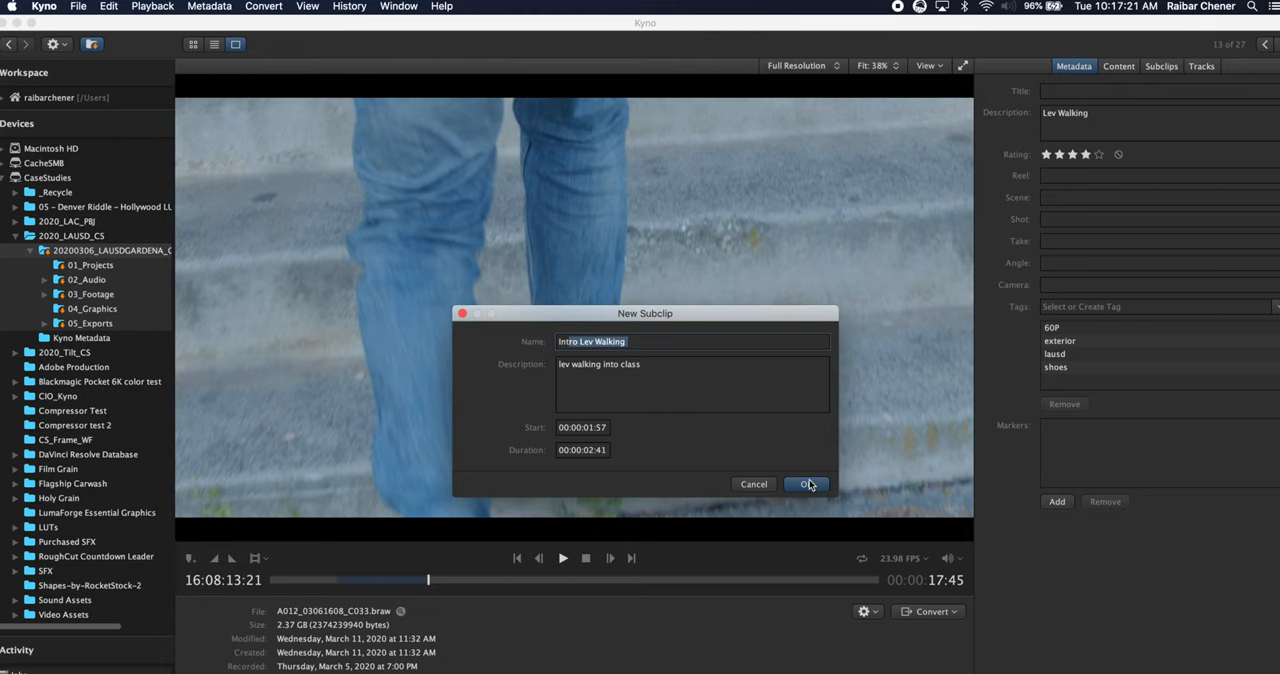
left_click(805, 484)
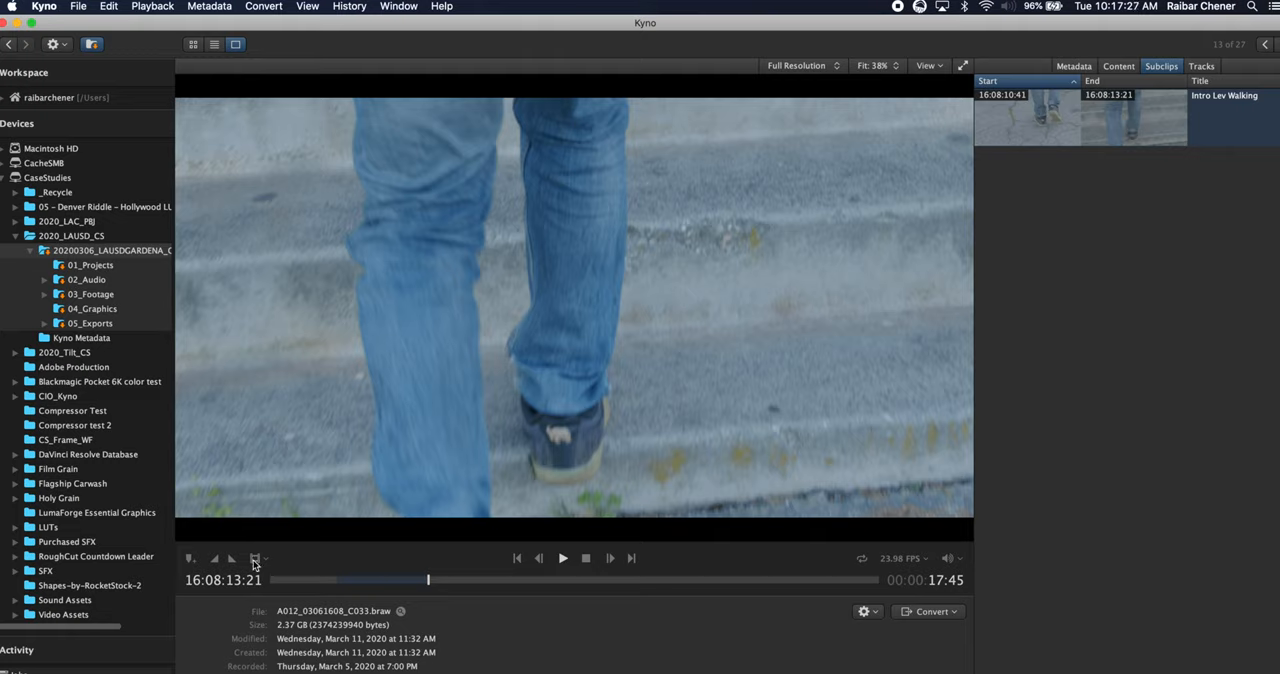
left_click(261, 558)
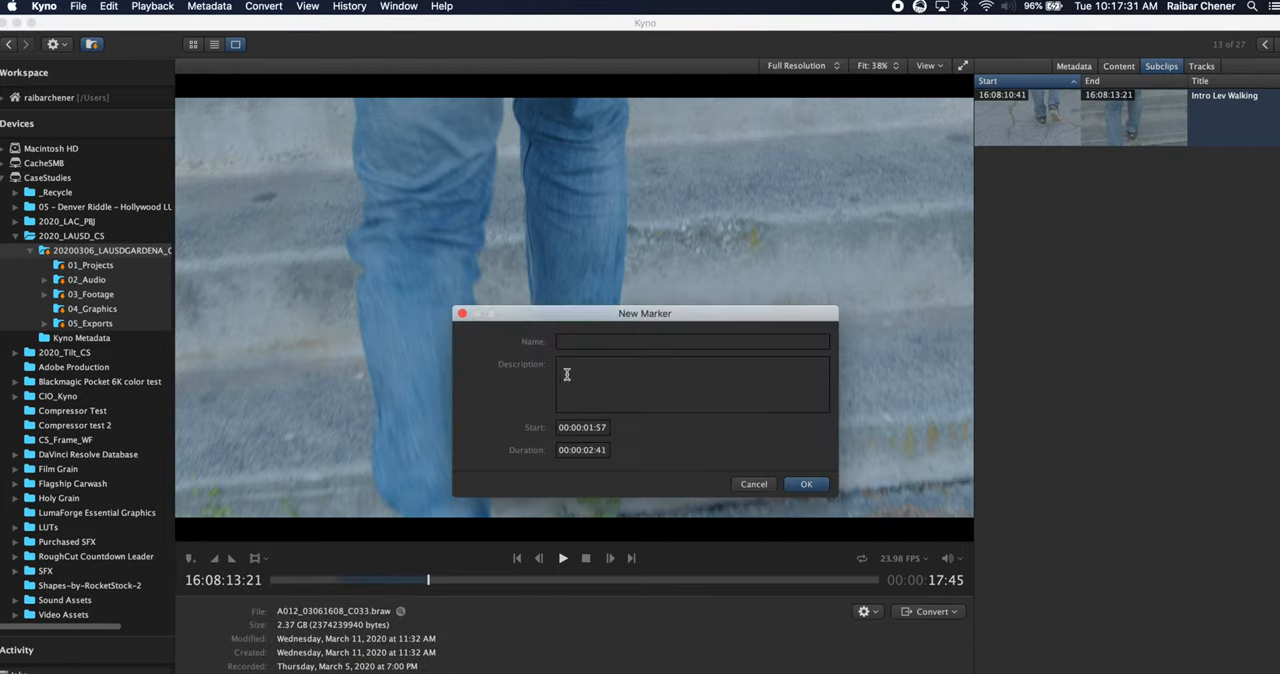
Add a marker named 'Lev walking' over the marked range.
type("L")
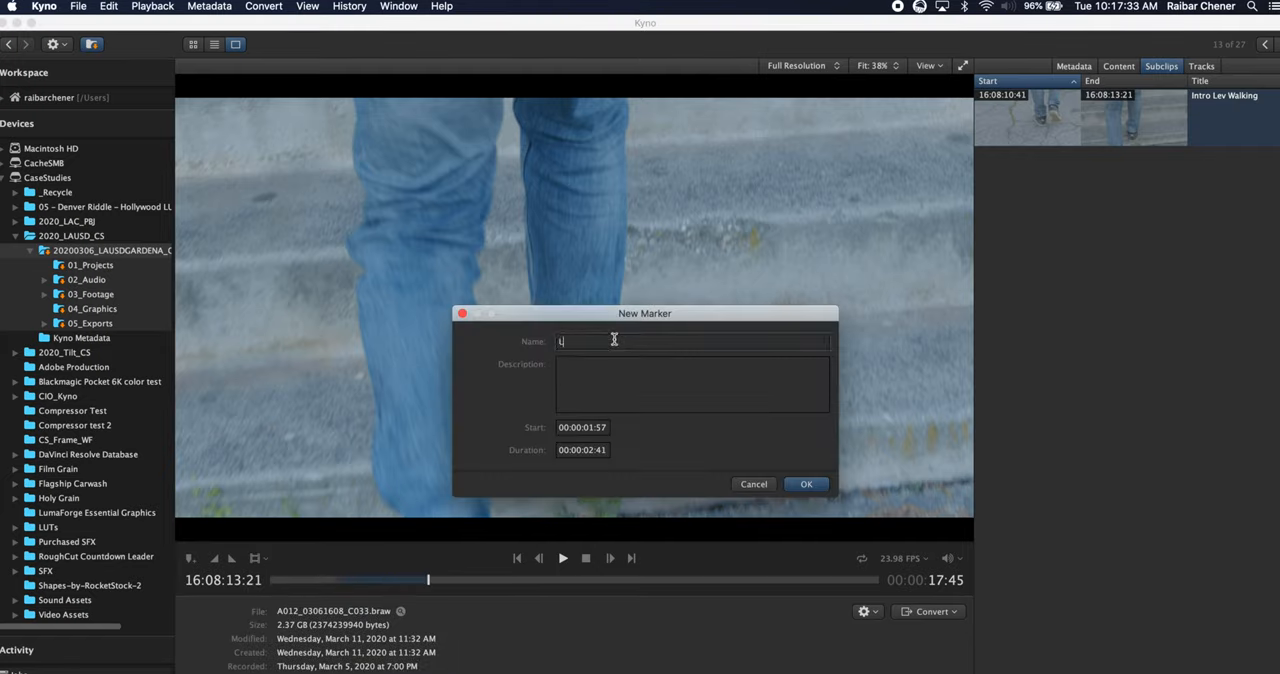
type("ev walking")
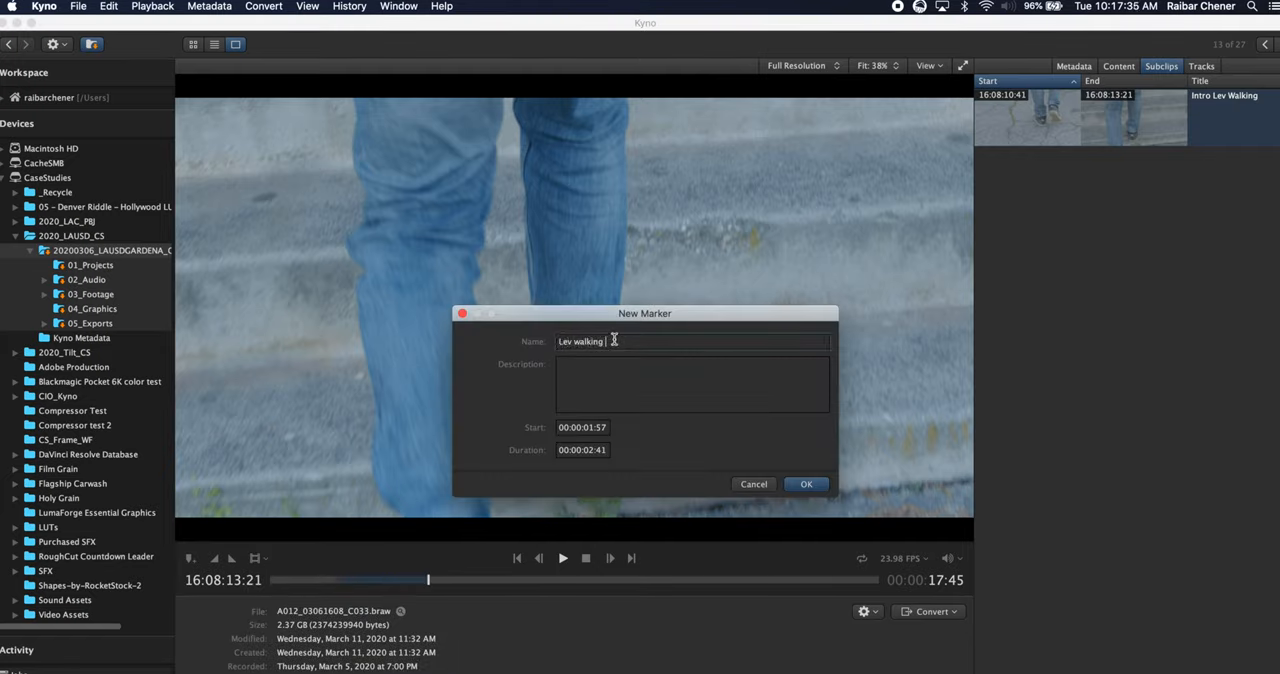
left_click(806, 484)
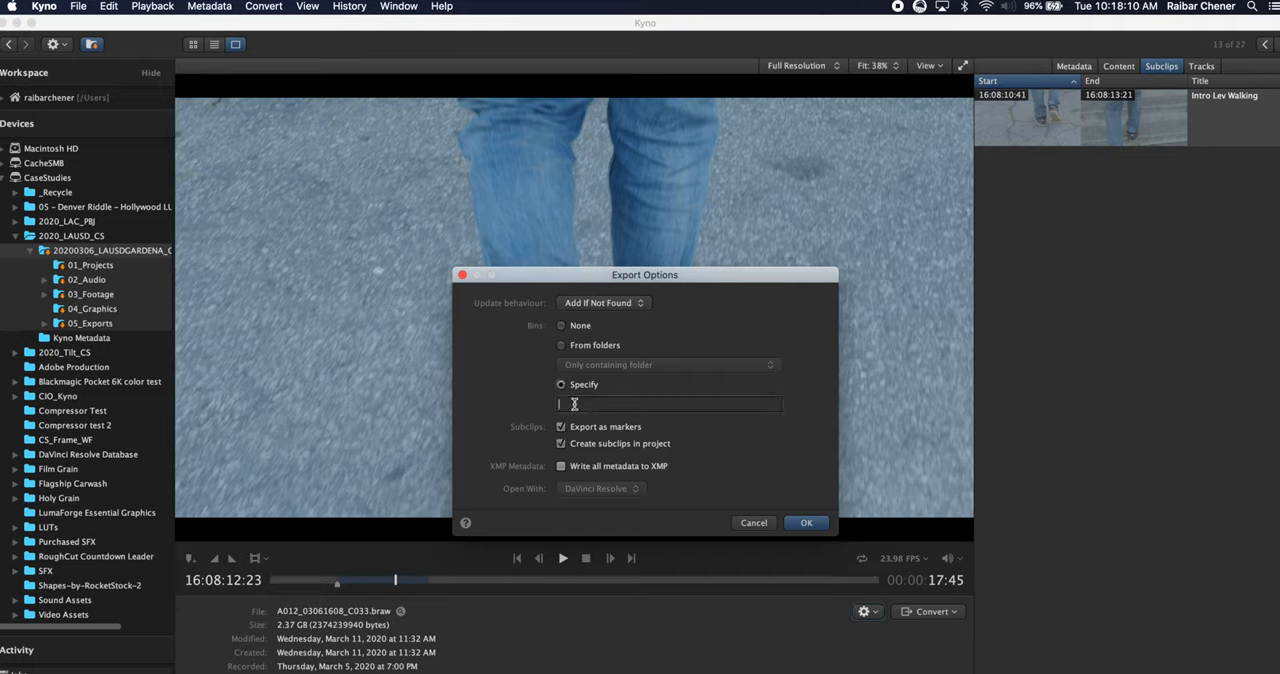
Export the clip to Resolve bin 'Lausd braw', subclips as markers and project subclips.
type("Lausd")
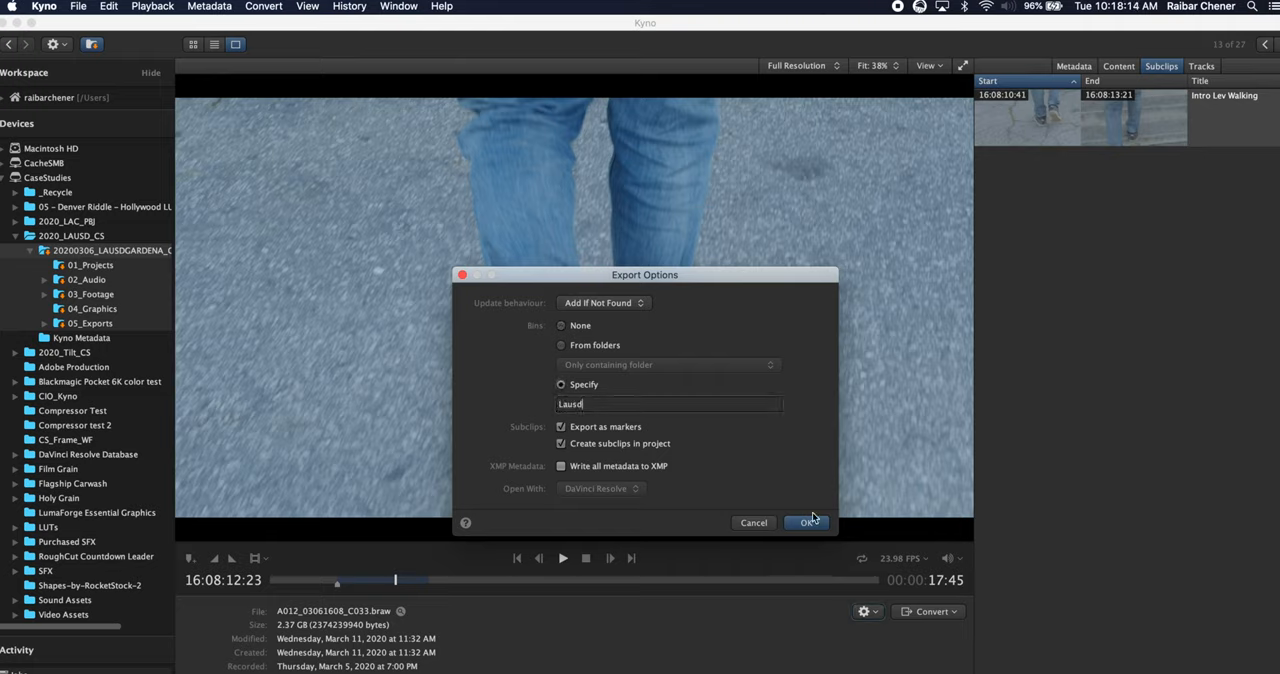
type("braw")
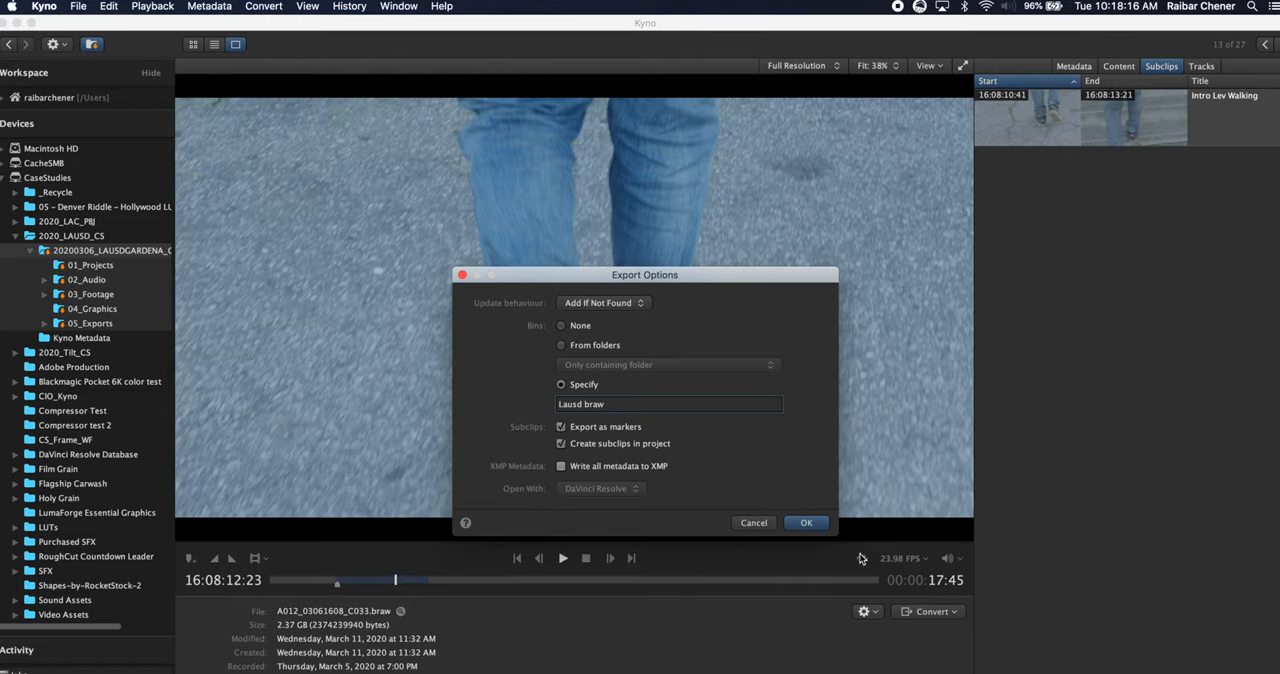
left_click(806, 523)
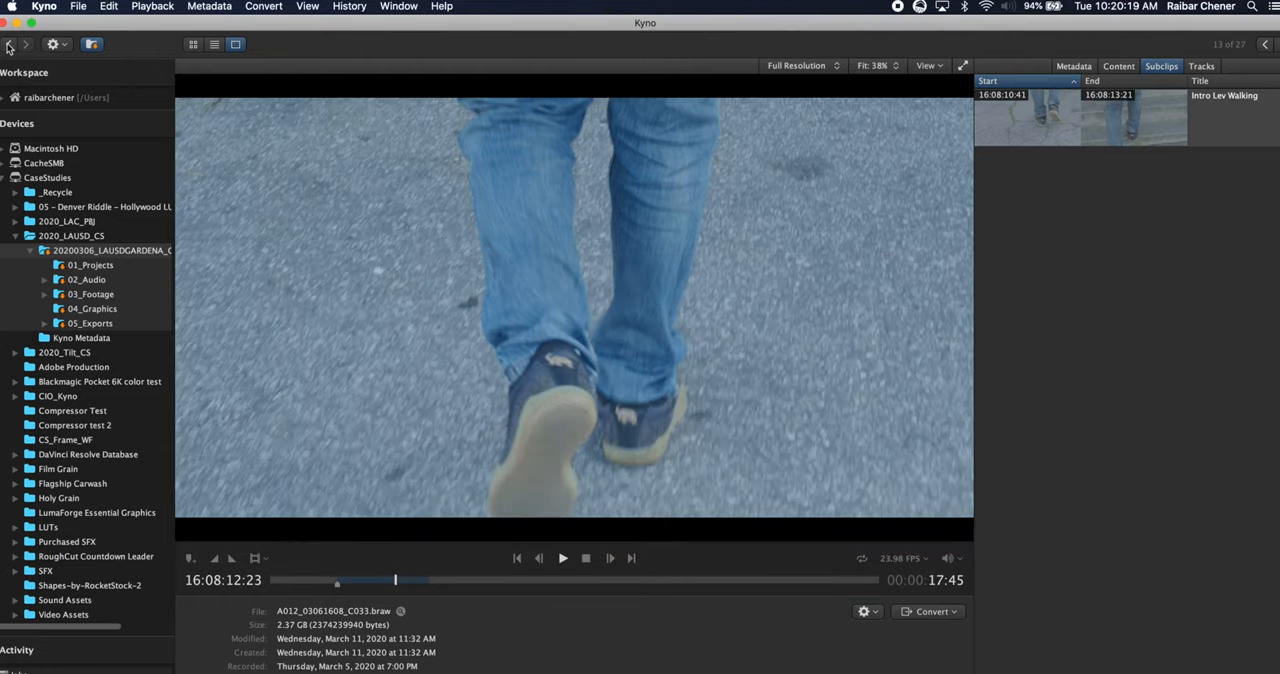
Batch-edit all BRAW clips to description 'braw' and tag 'braw'.
left_click(189, 44)
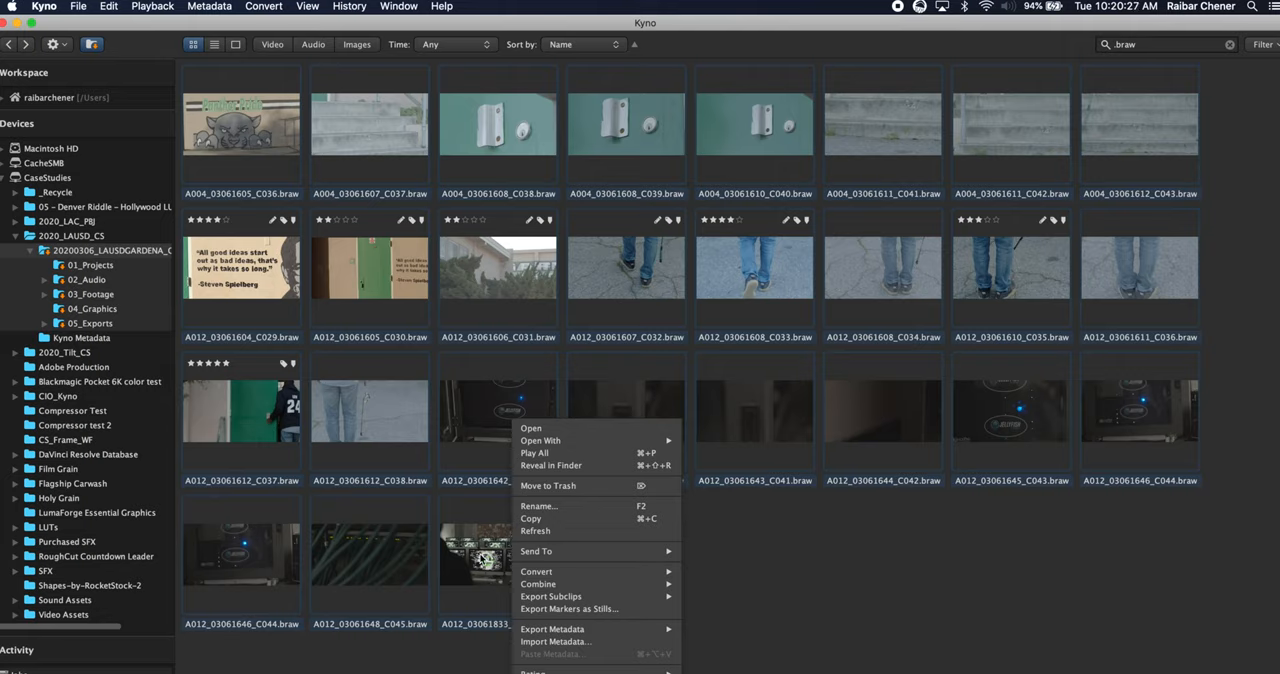
mouse_move(555, 653)
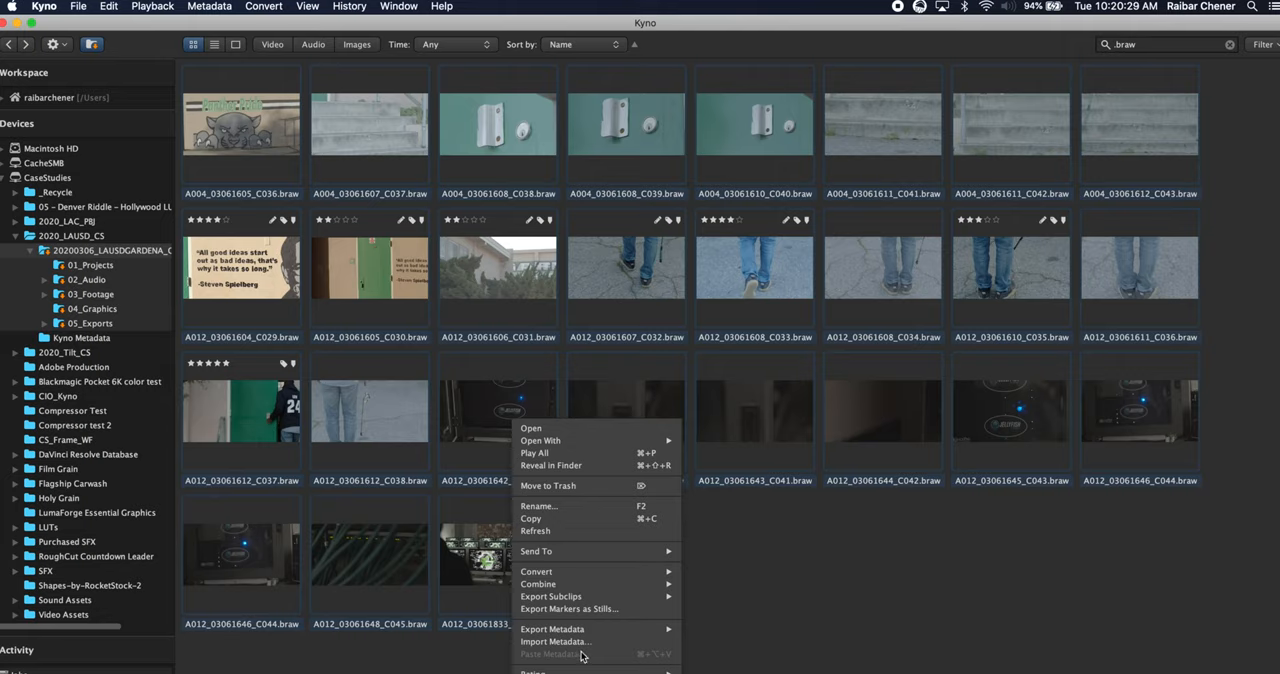
left_click(553, 634)
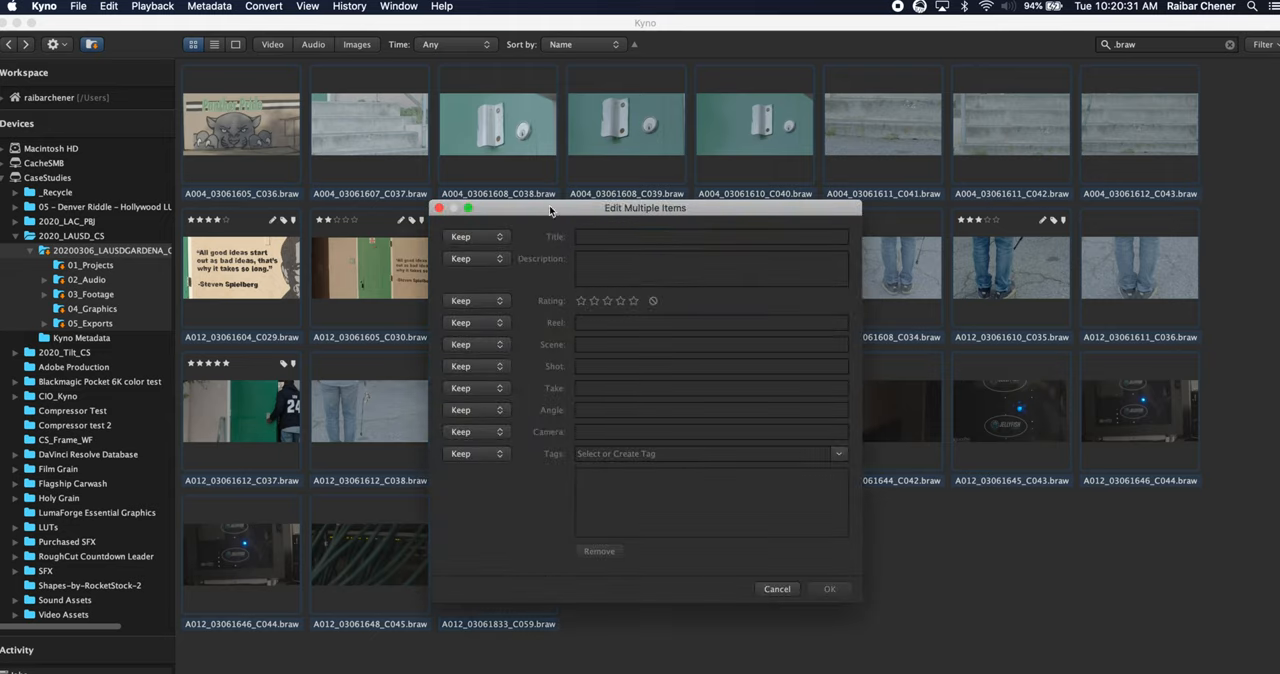
left_click(700, 268)
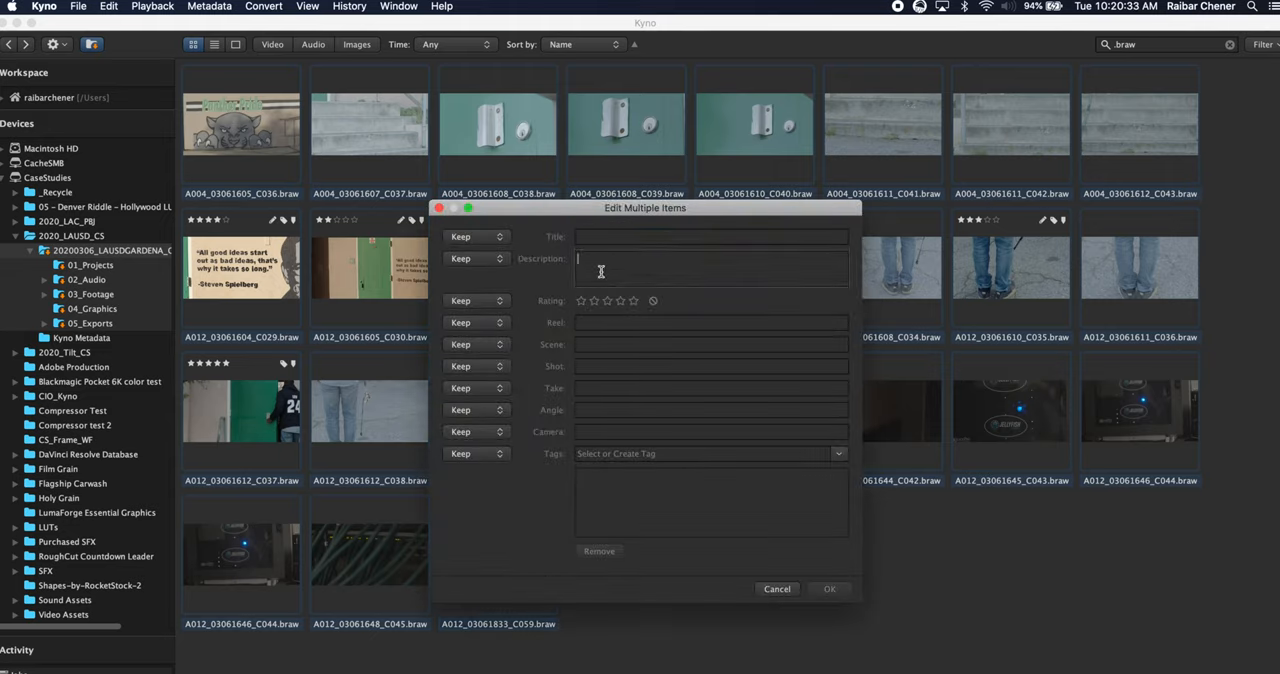
type("braw")
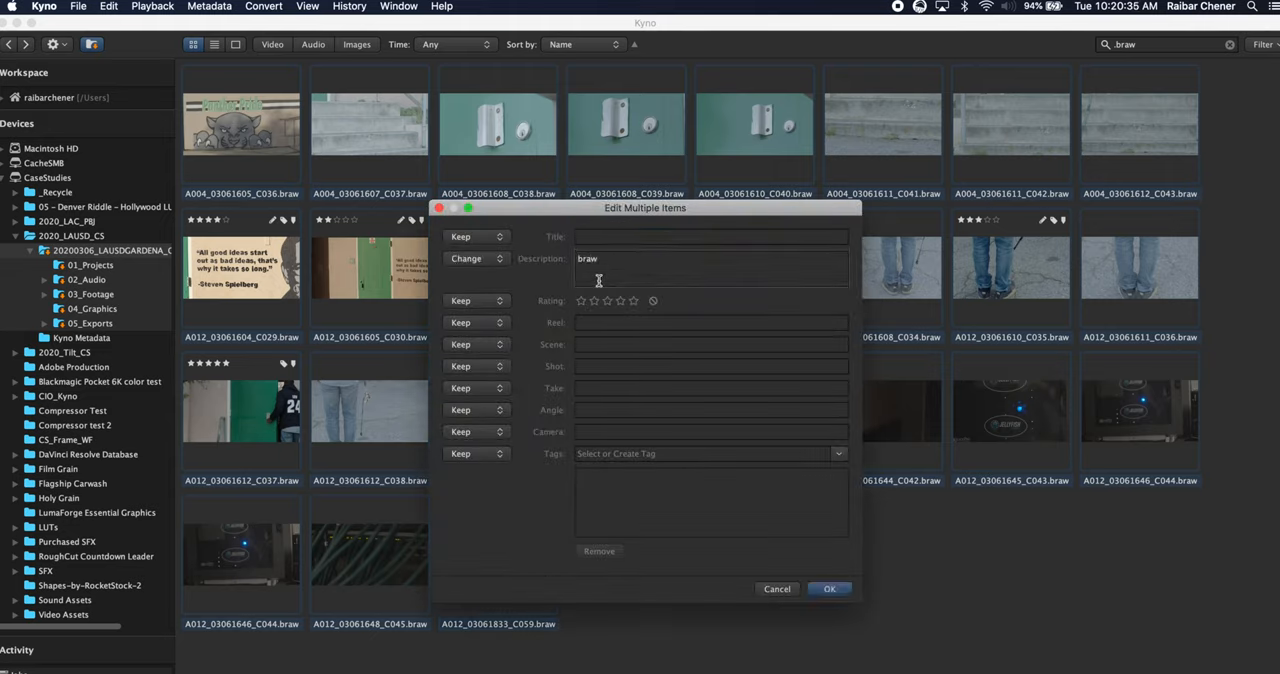
left_click(710, 454)
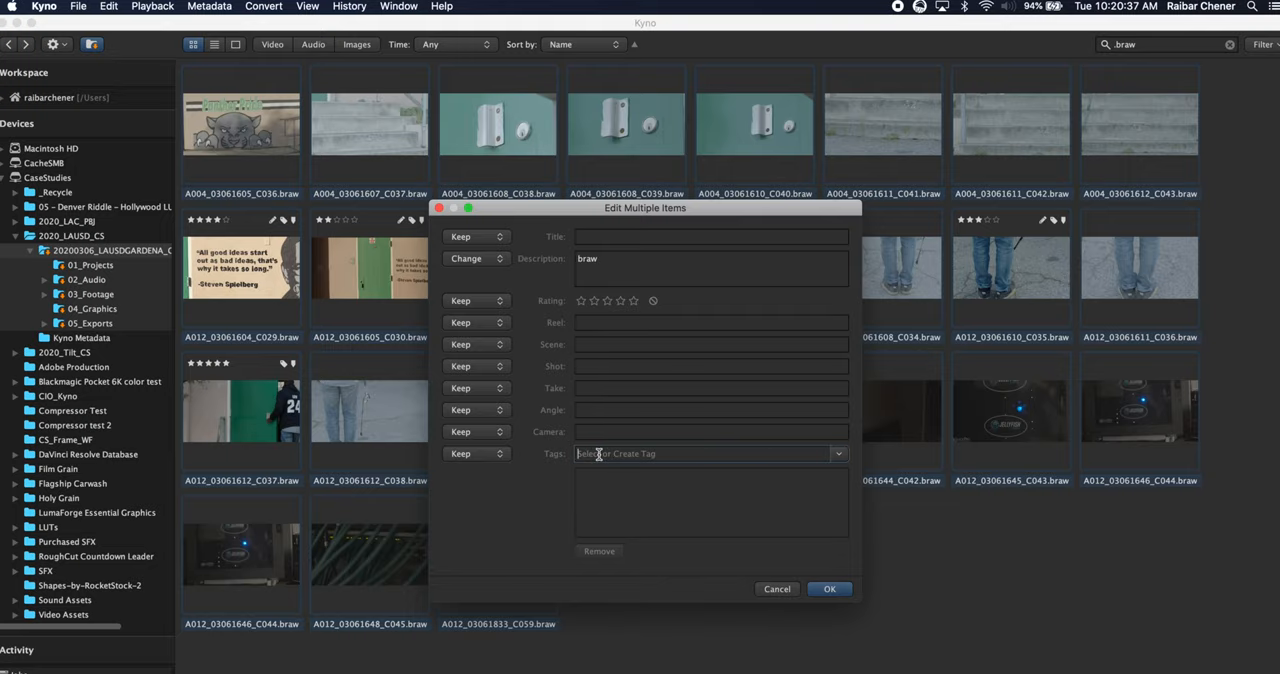
type("braw")
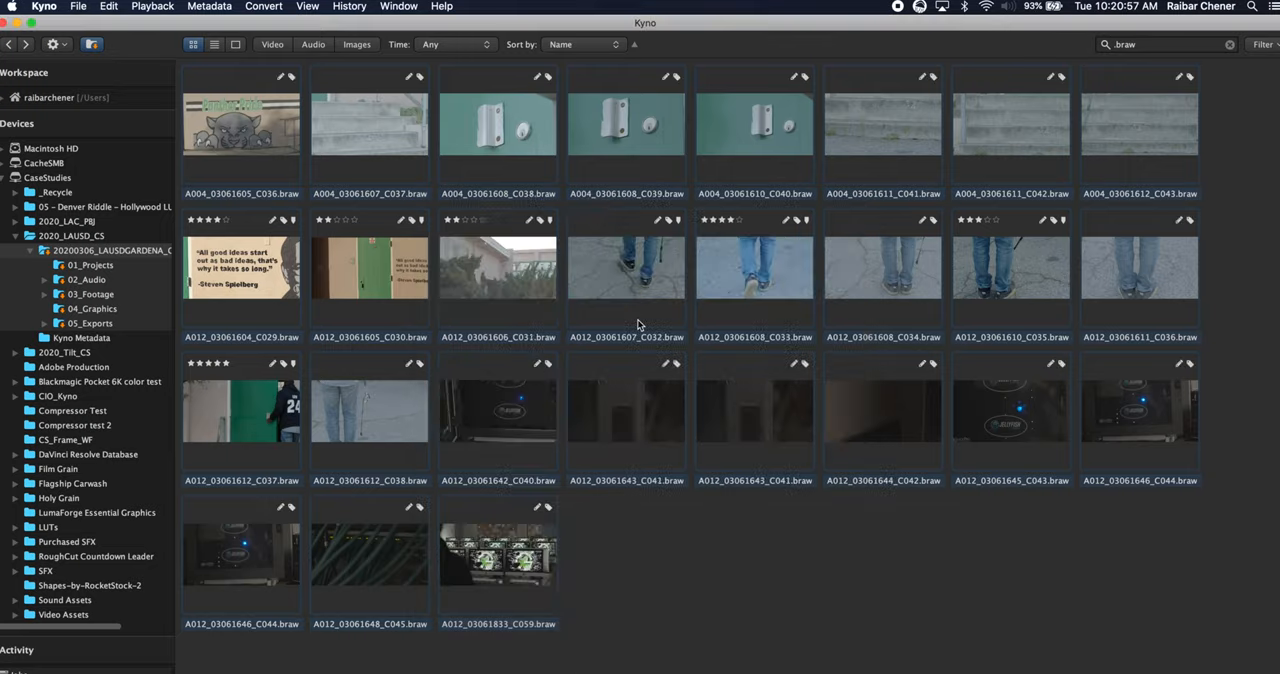
mouse_move(395, 120)
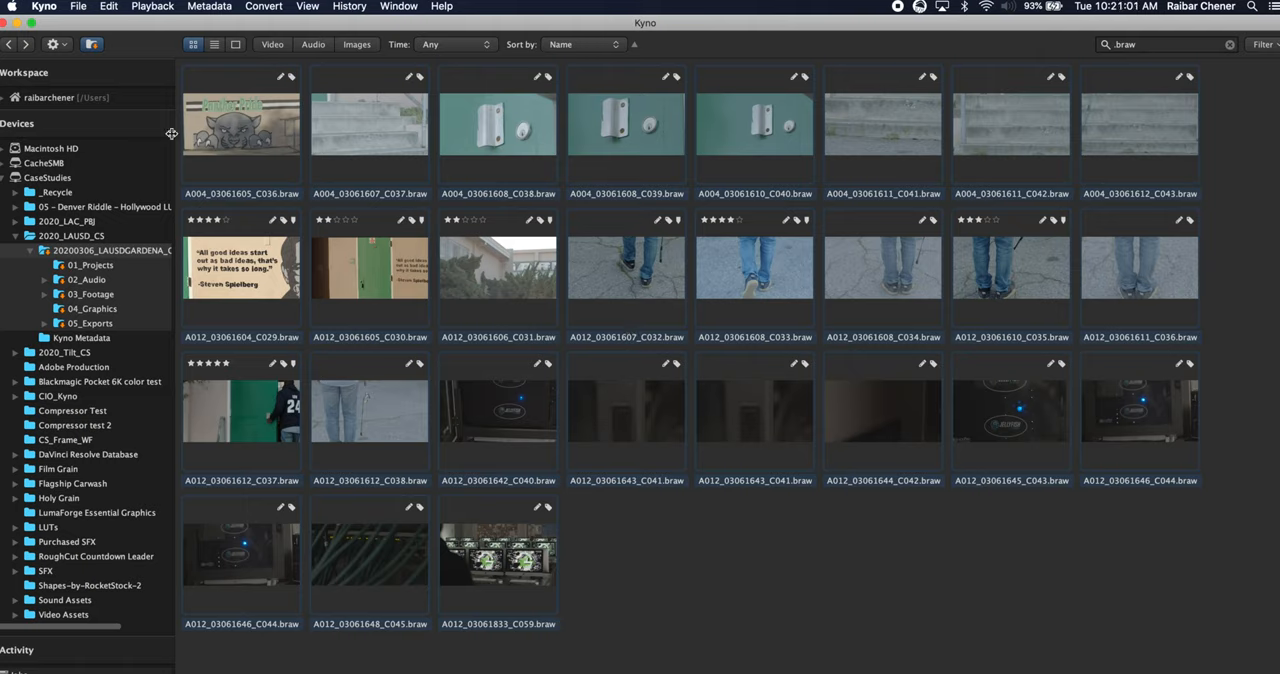
Send the BRAW clips to DaVinci Resolve into the 'Lausd braw' bin.
right_click(369, 130)
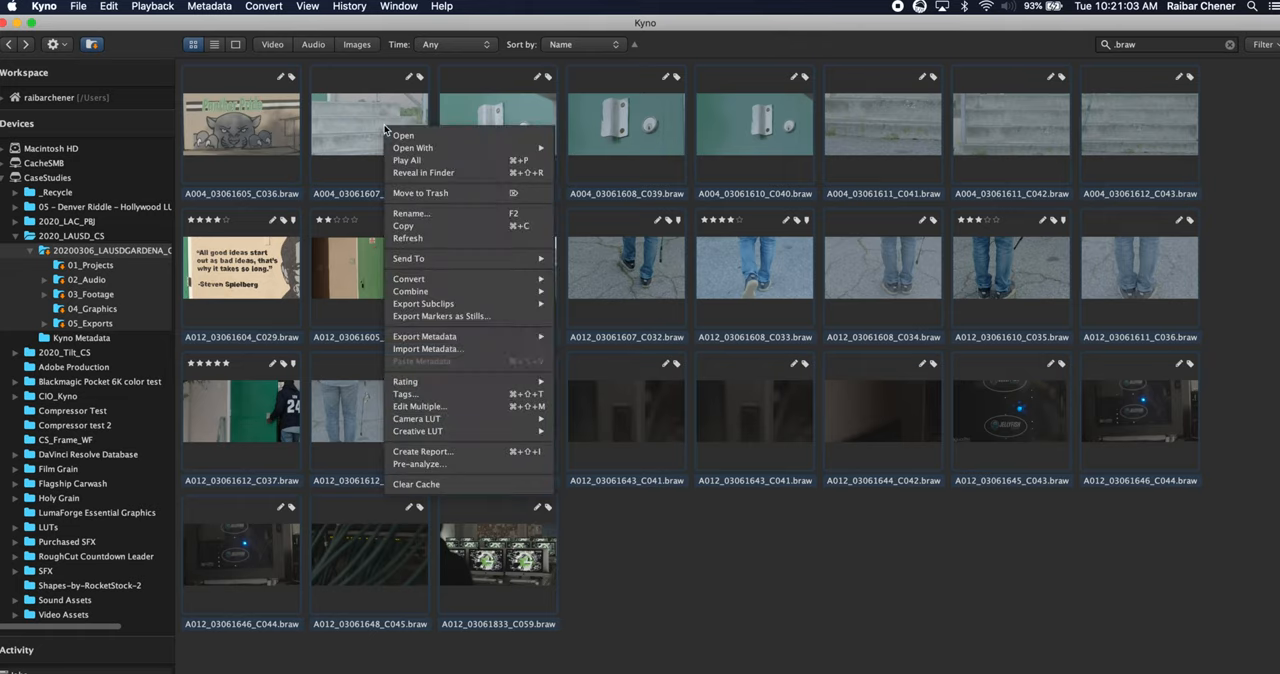
mouse_move(494, 250)
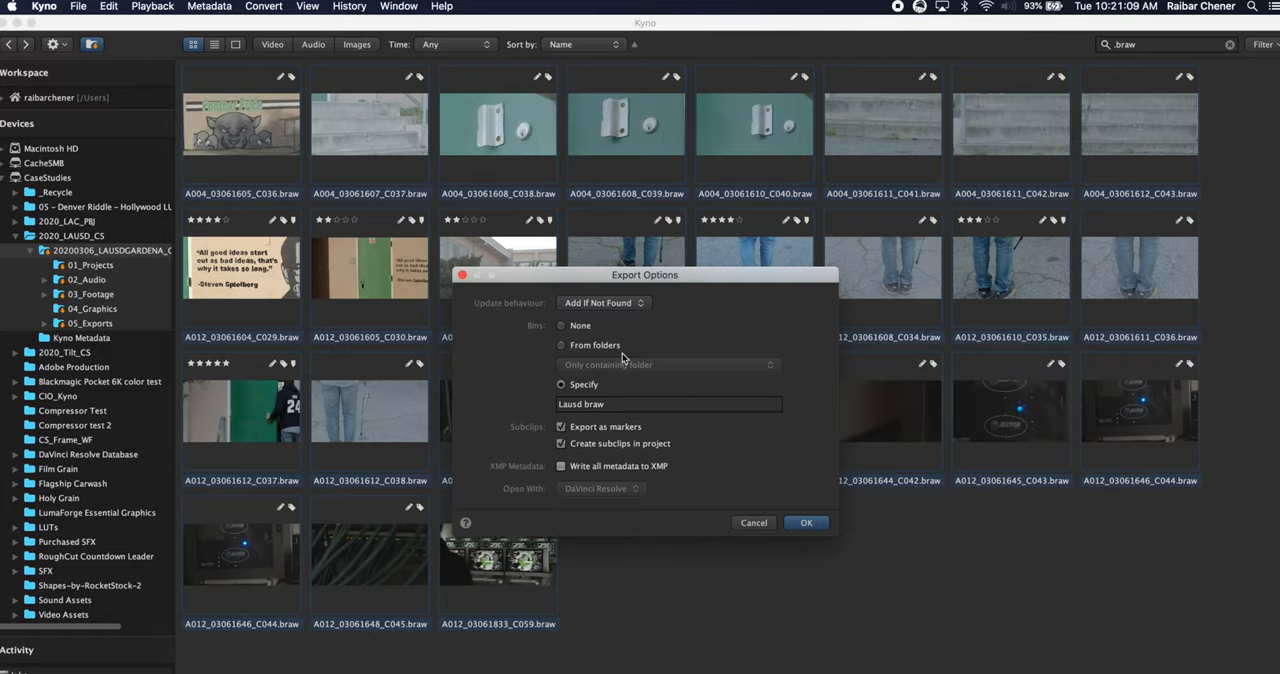
left_click(805, 522)
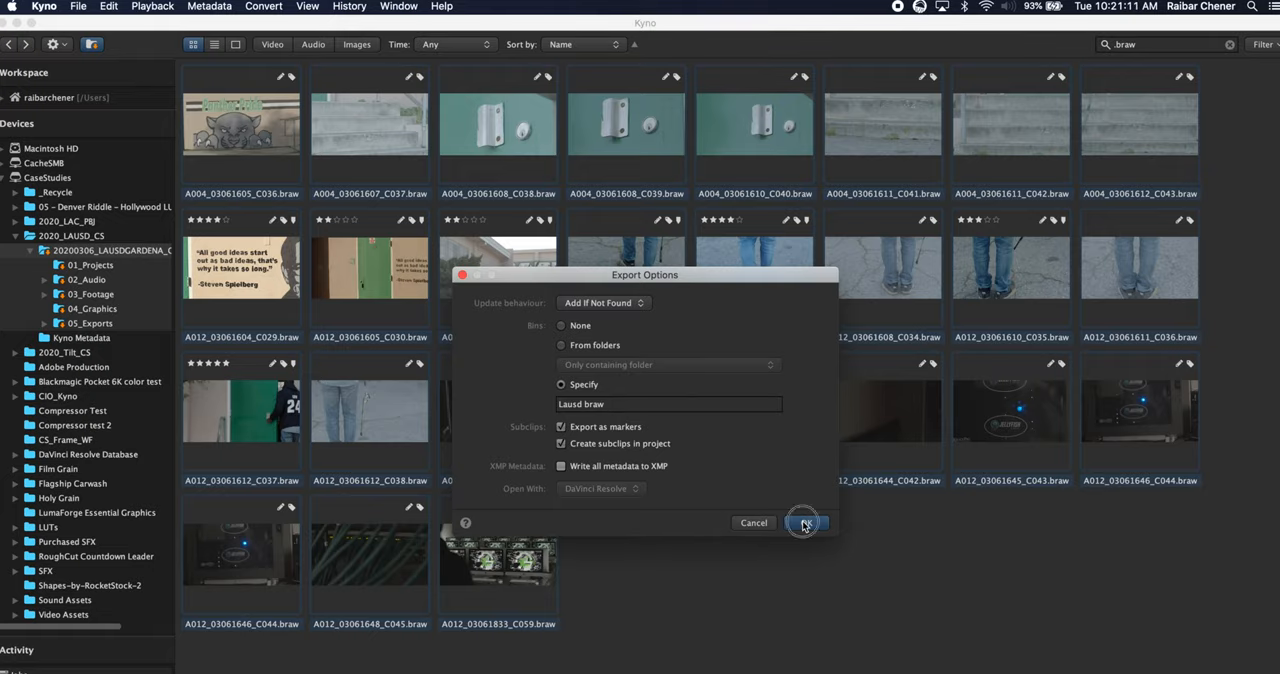
left_click(806, 523)
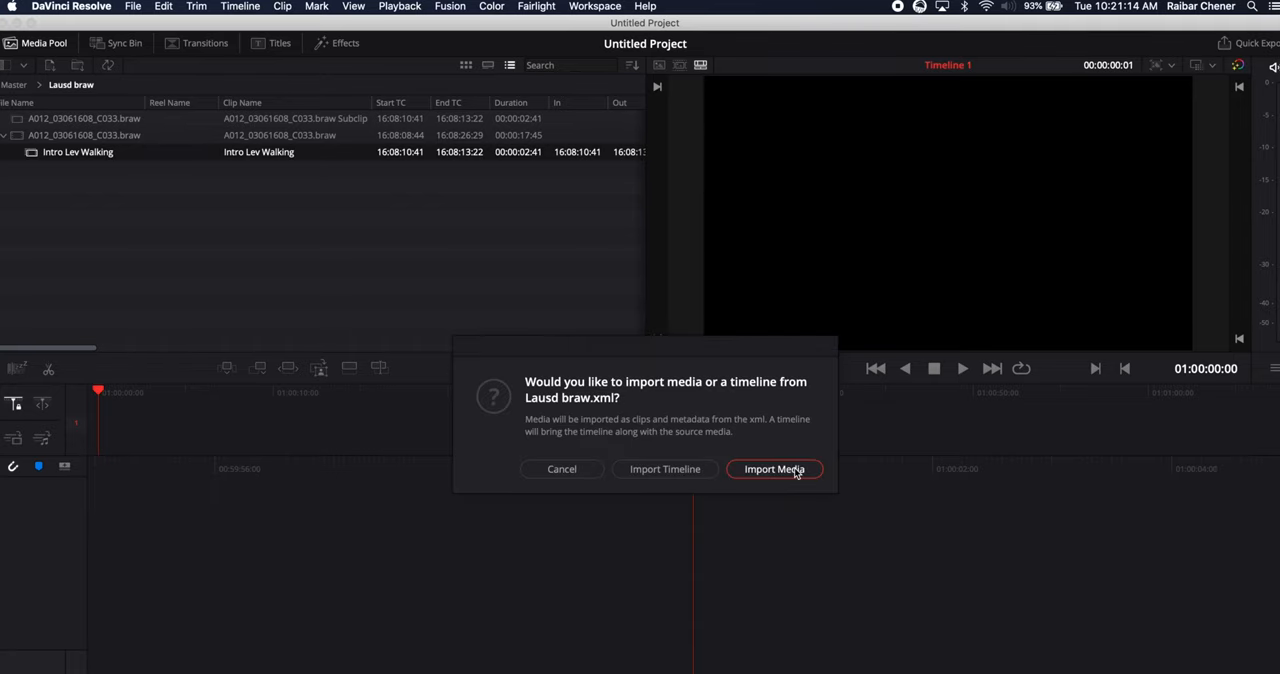
Import the Kyno XML clips as media, not a timeline, into the Lausd braw bin.
left_click(775, 469)
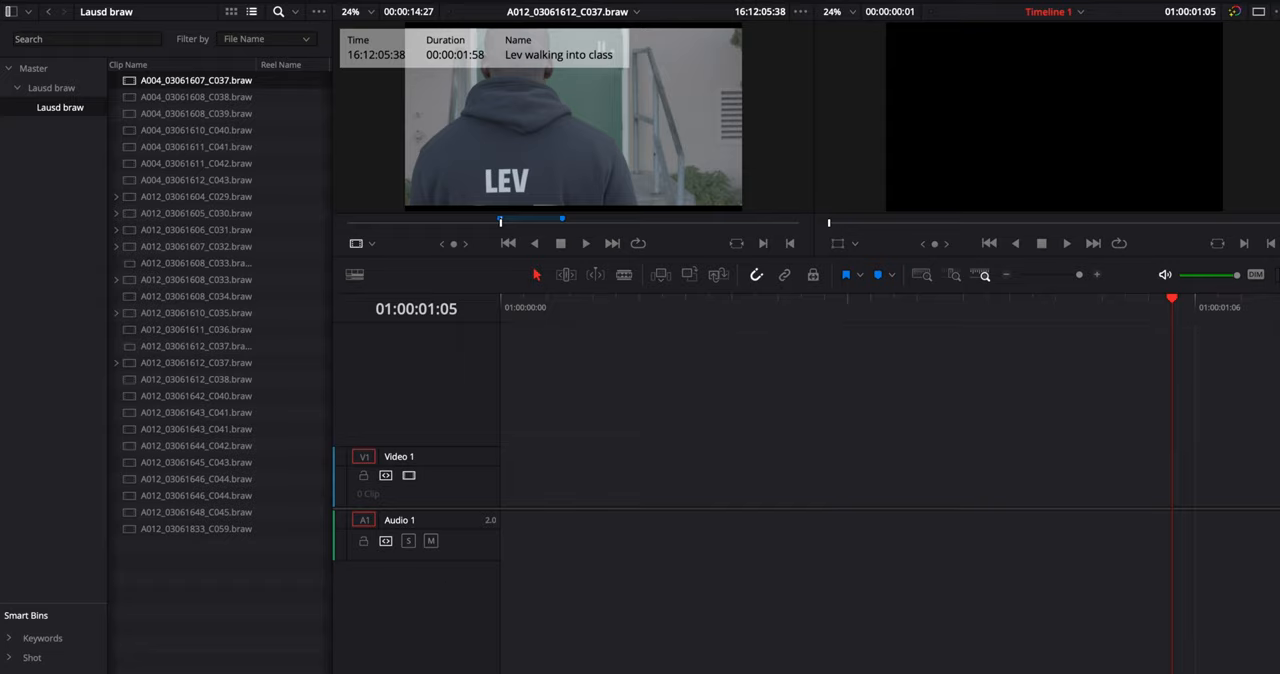
mouse_move(489, 389)
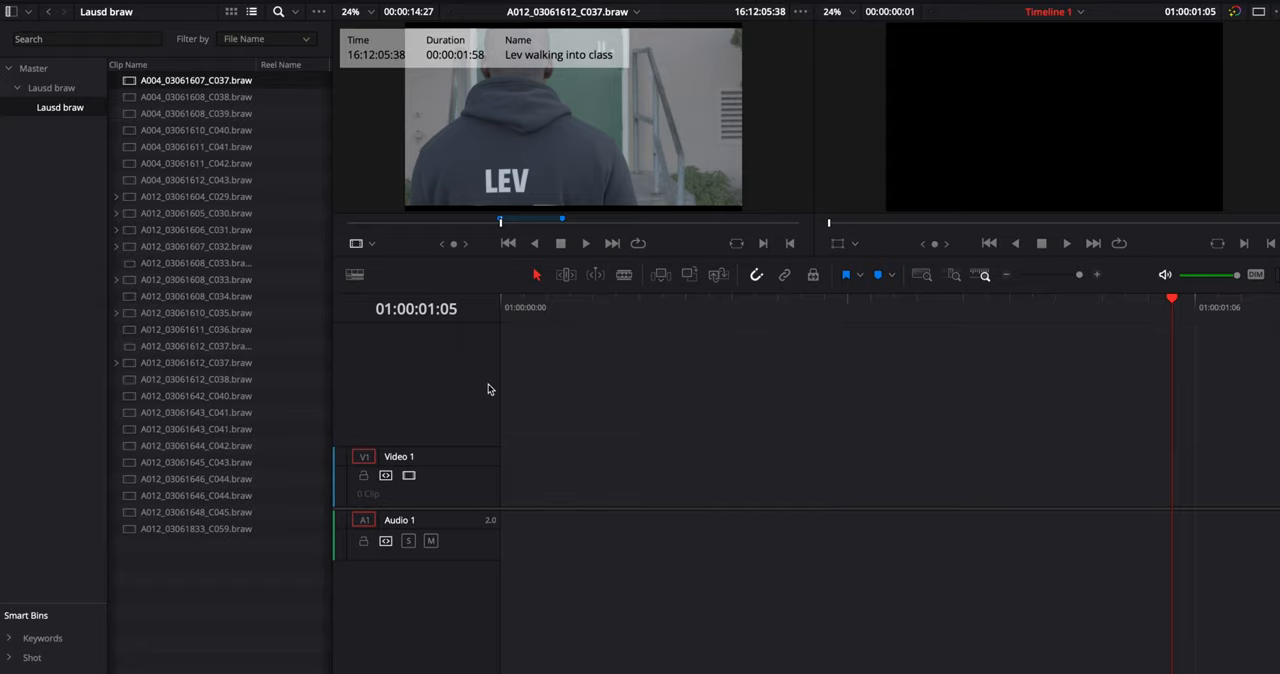
mouse_move(110, 30)
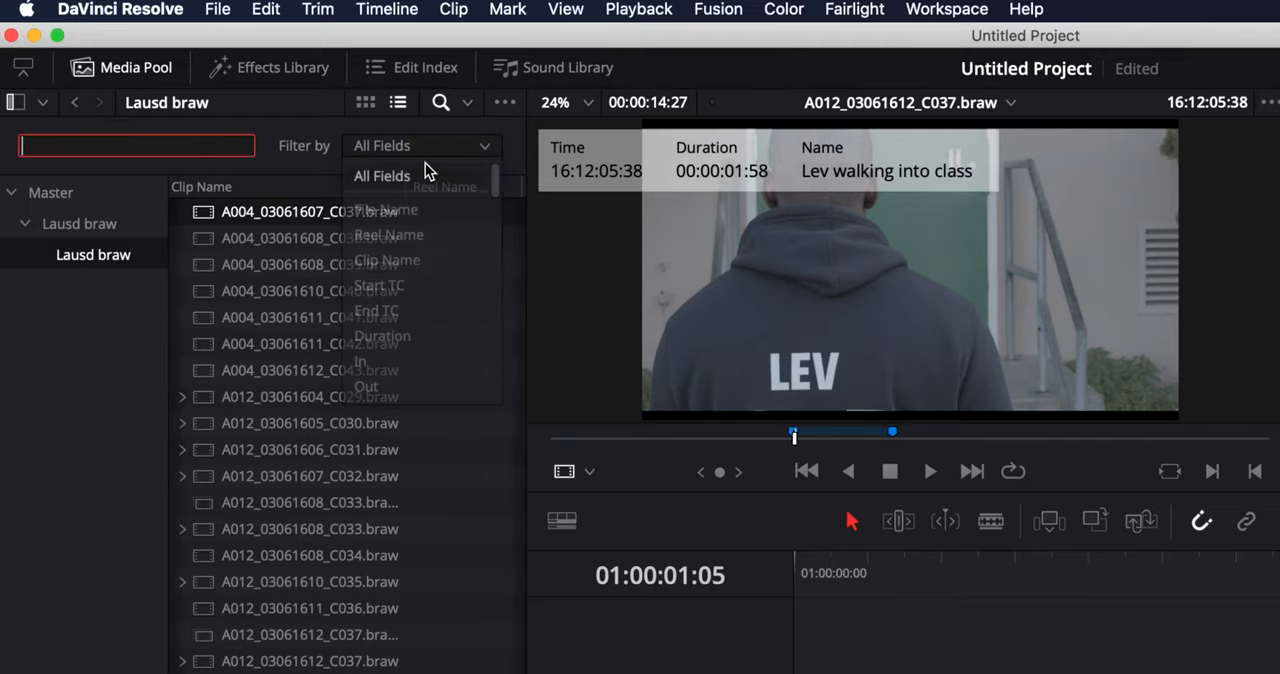
Search the Lausd braw bin by All Fields, clearing a trial 'le' search, then searching 60p.
left_click(382, 175)
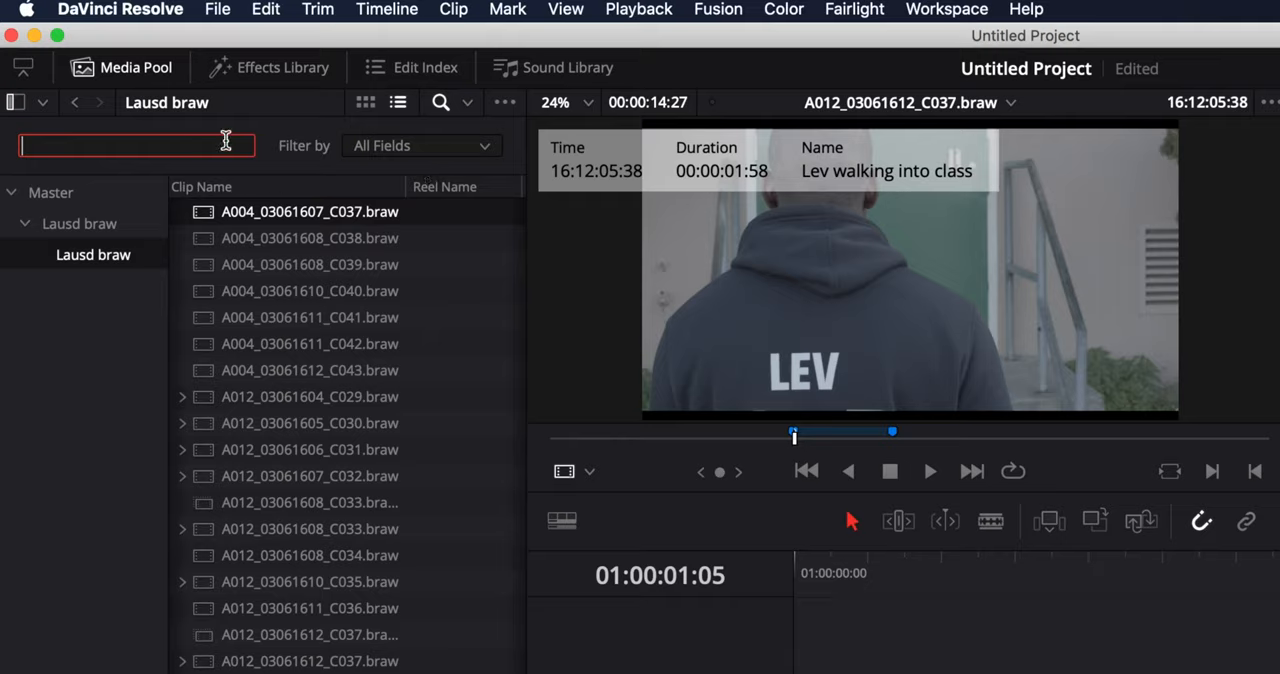
type("le")
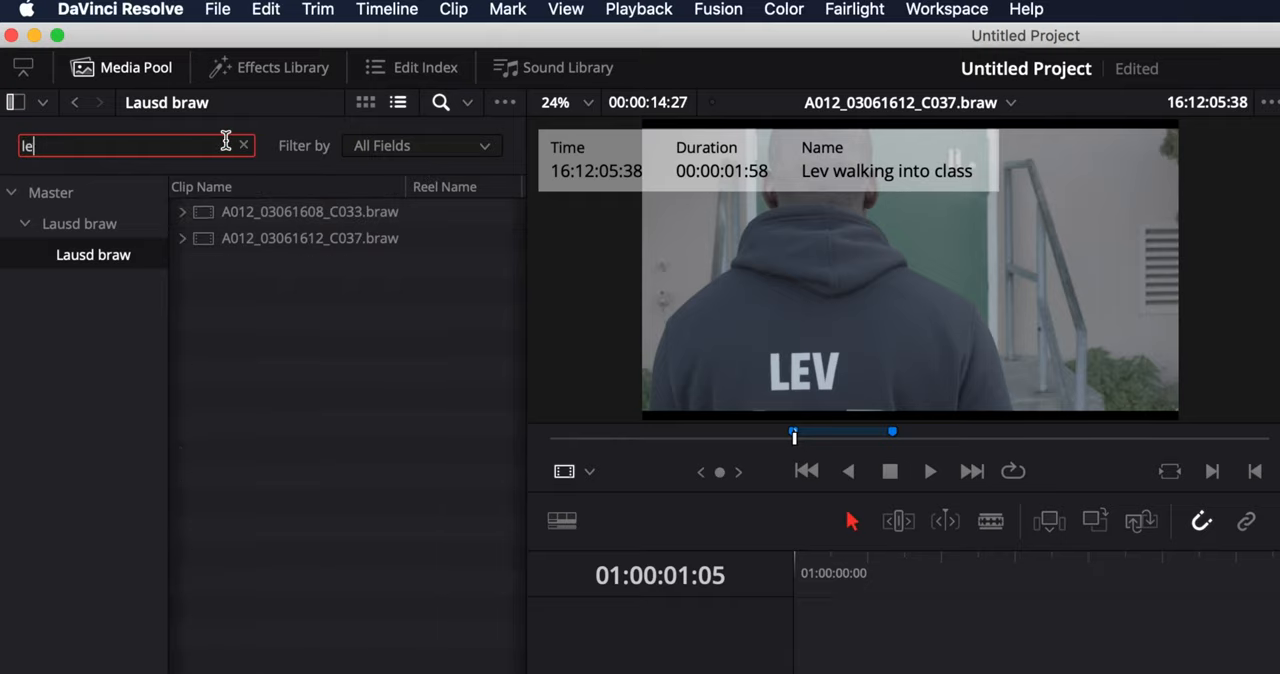
left_click(244, 145)
type("60p")
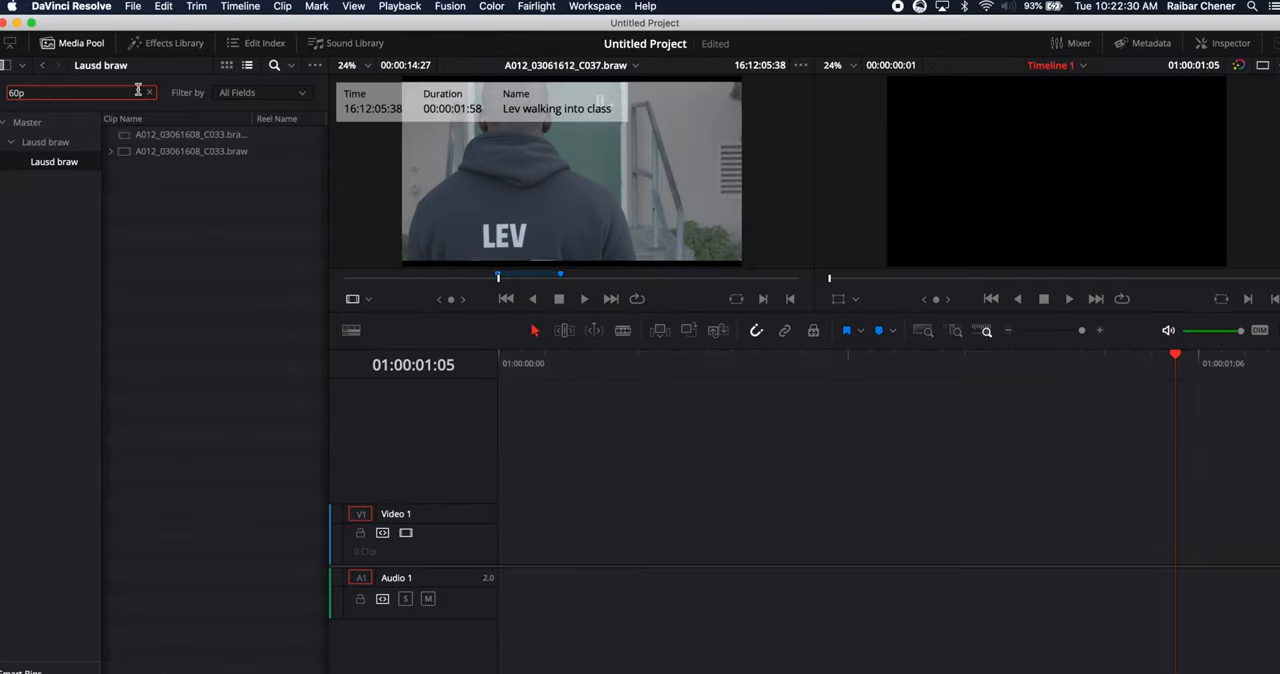
mouse_move(96, 156)
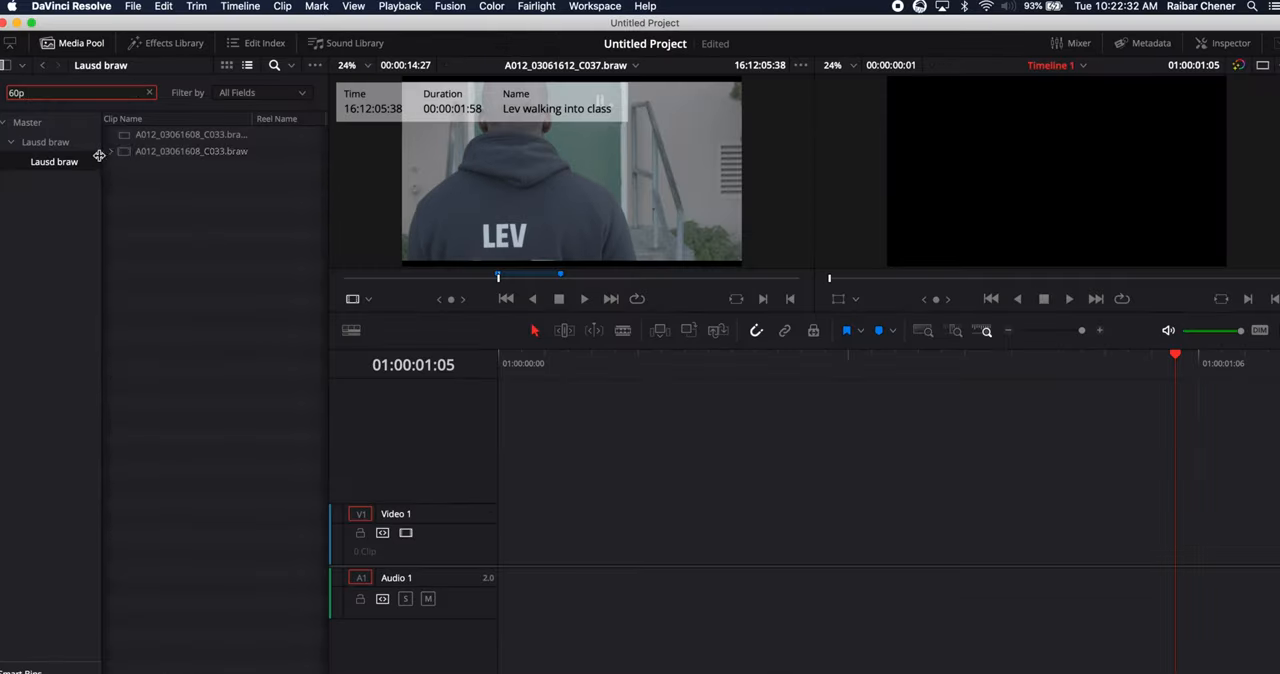
left_click(112, 151)
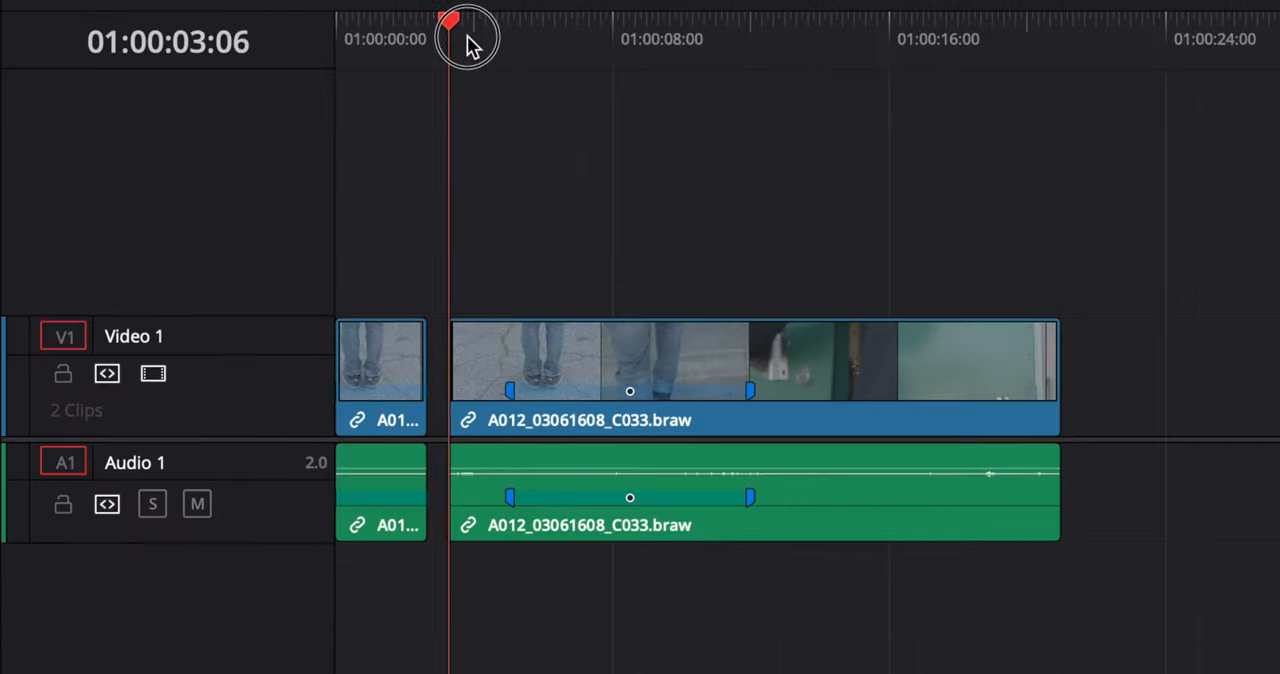
Scrub the timeline toward the Intro Lev Walking marker on A012_03061608_C033.
left_click_drag(463, 30, 670, 30)
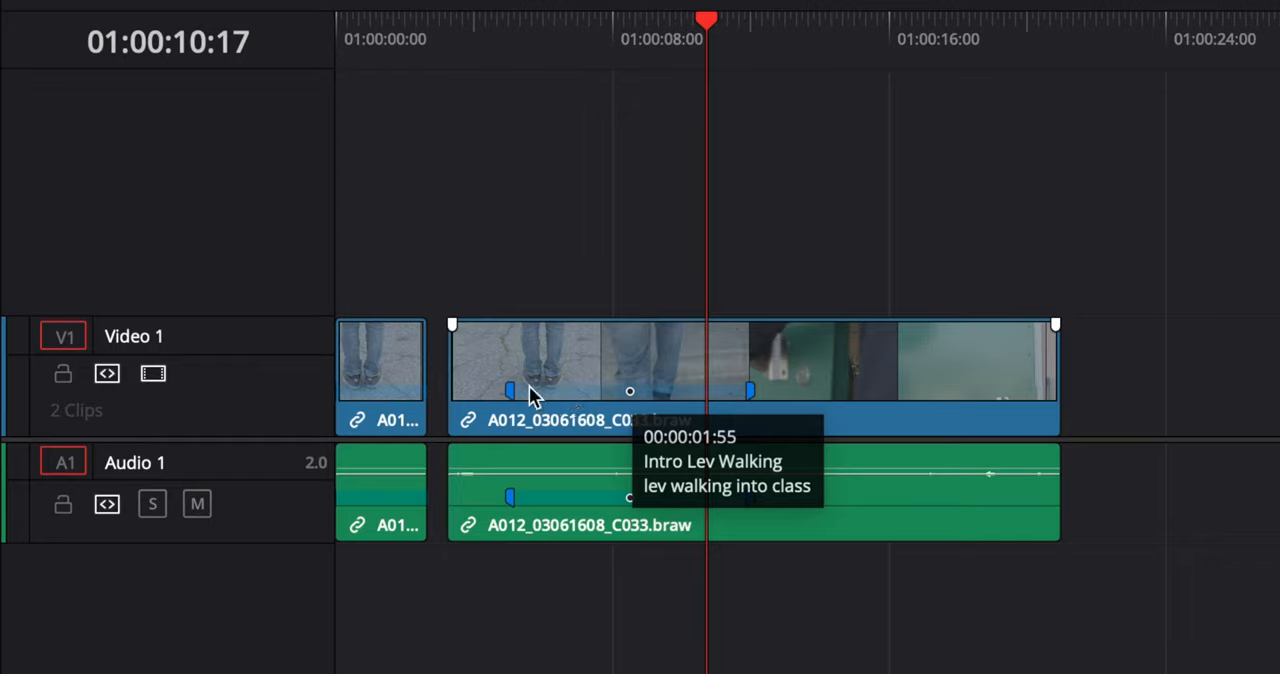
mouse_move(745, 400)
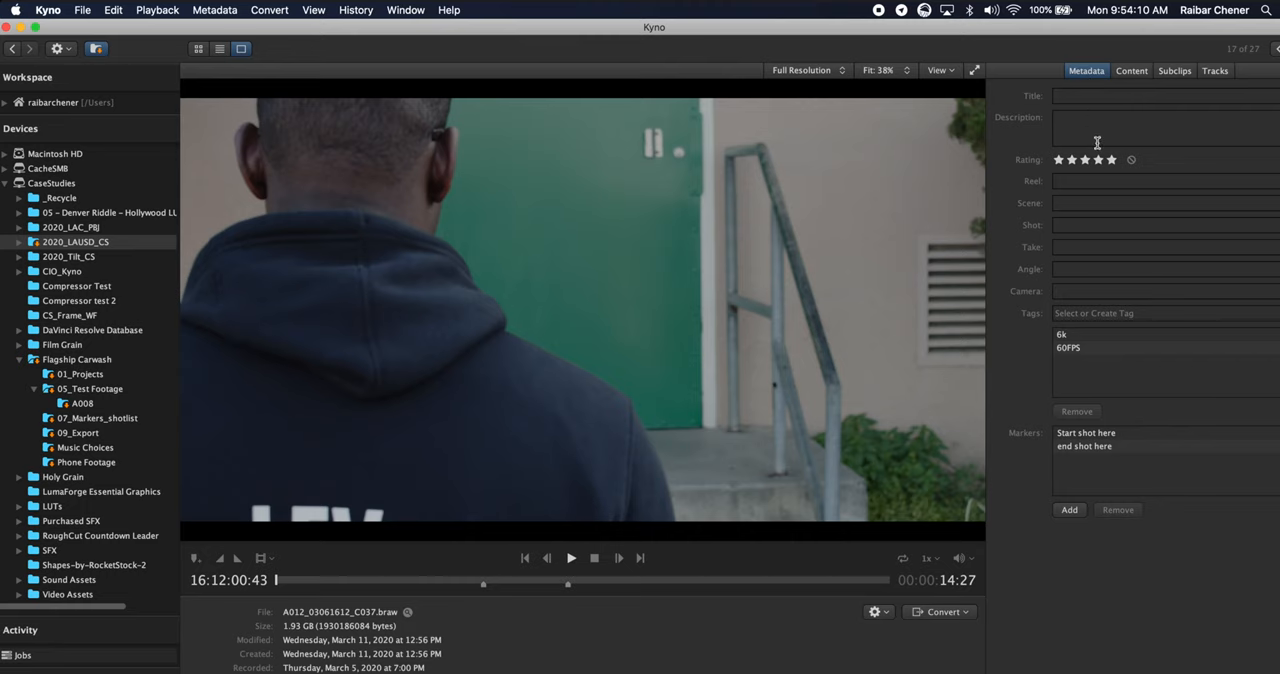
Jump via C037's thumbnail grid to the subclip range and start naming it 'Lev w'.
left_click(1122, 70)
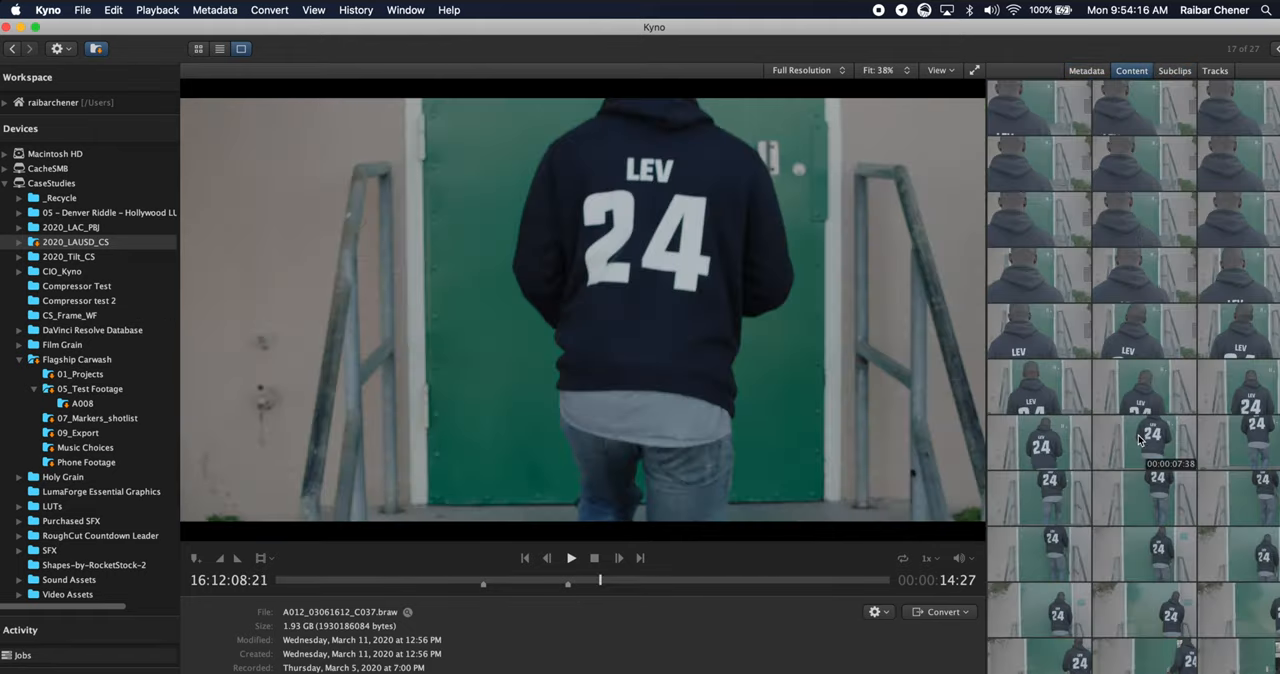
left_click(374, 581)
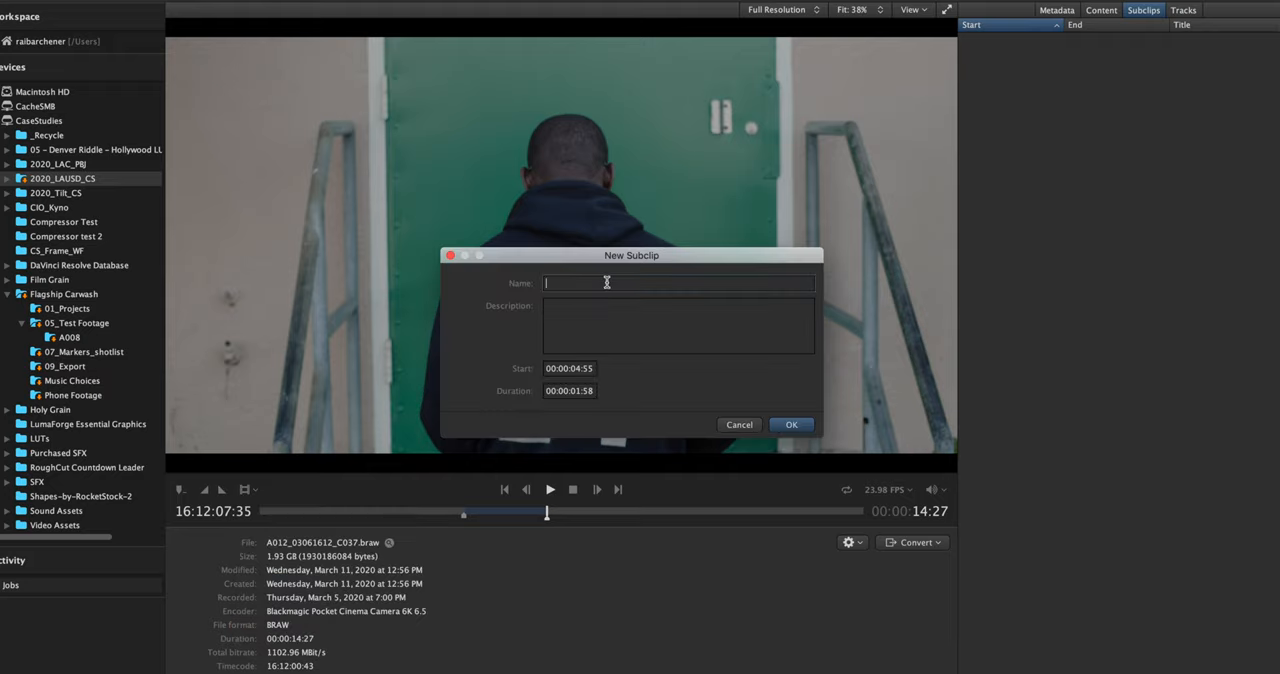
type("Lev w")
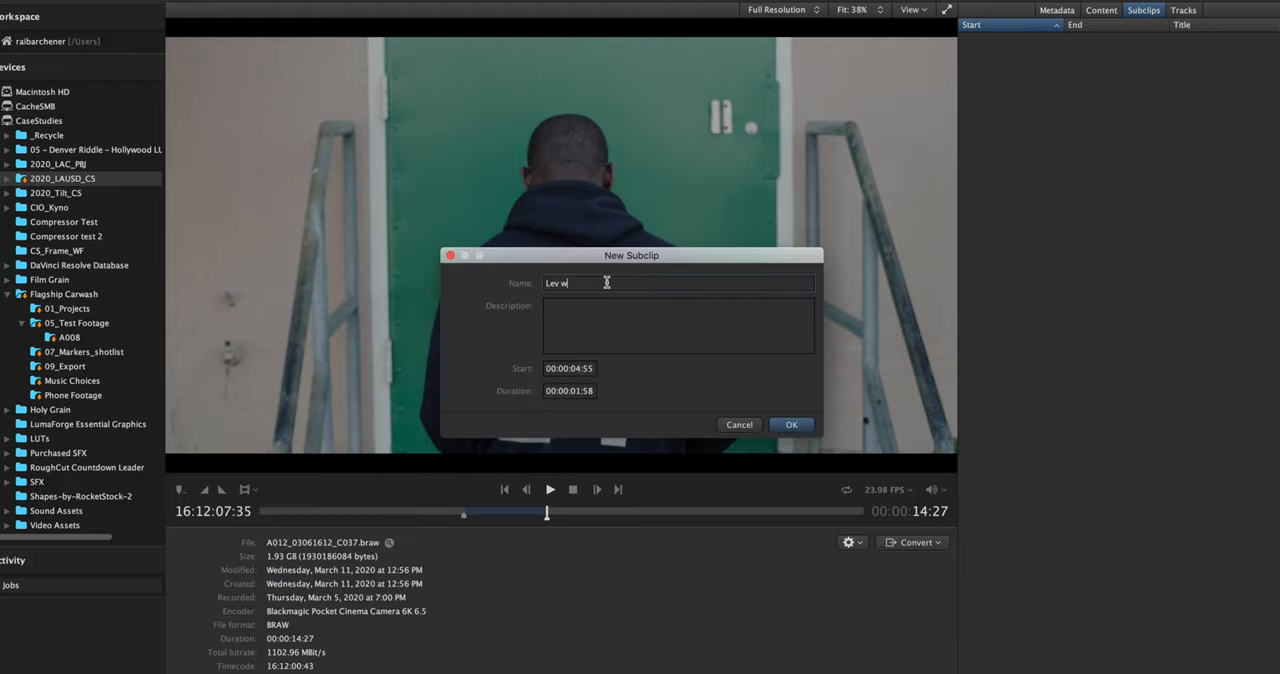